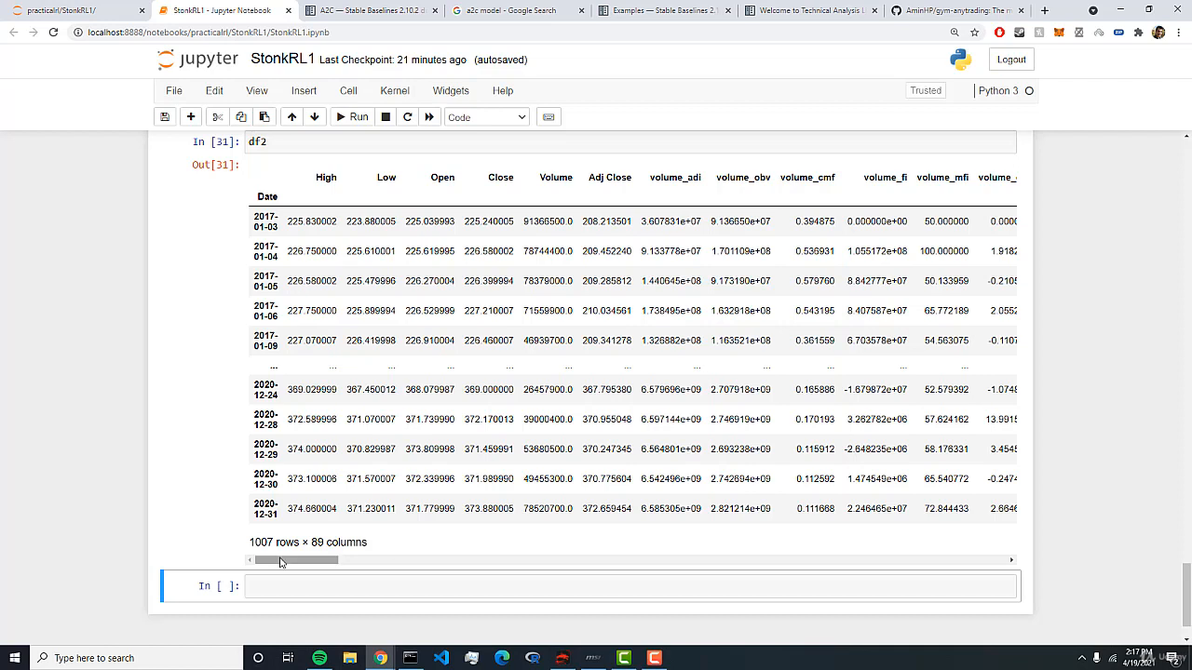
Step: Write 'from gym_anytrading.envs import StocksEnv' in a new cell below the df2 table
{"action": "type", "text": "fr"}
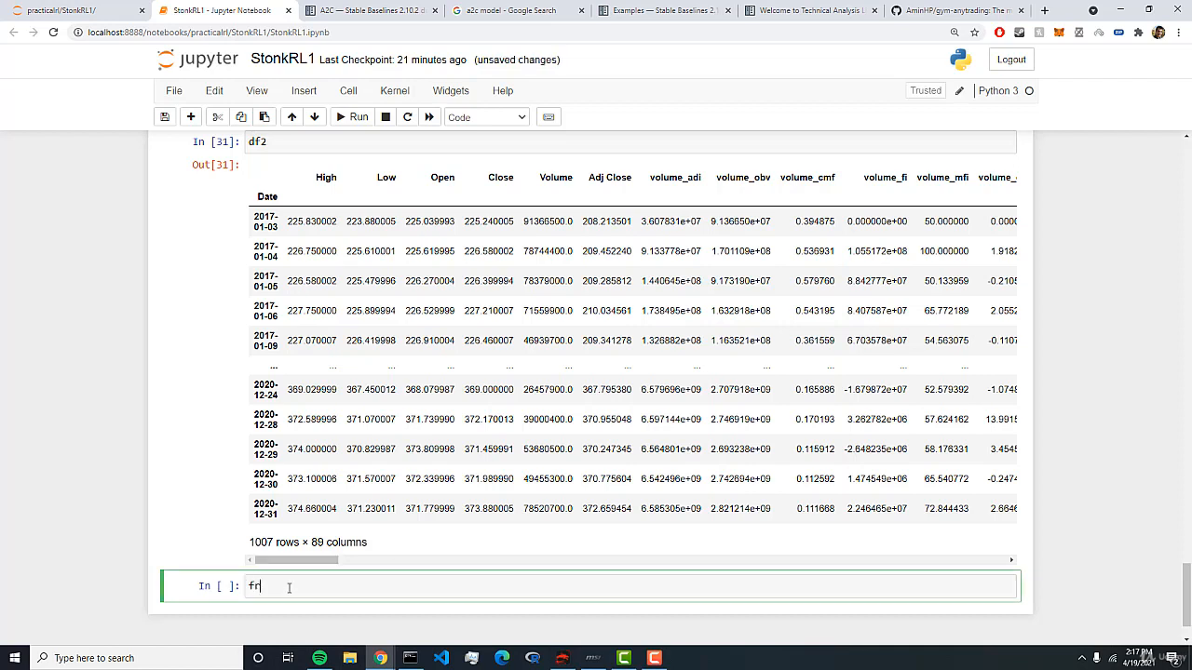
{"action": "type", "text": "om f"}
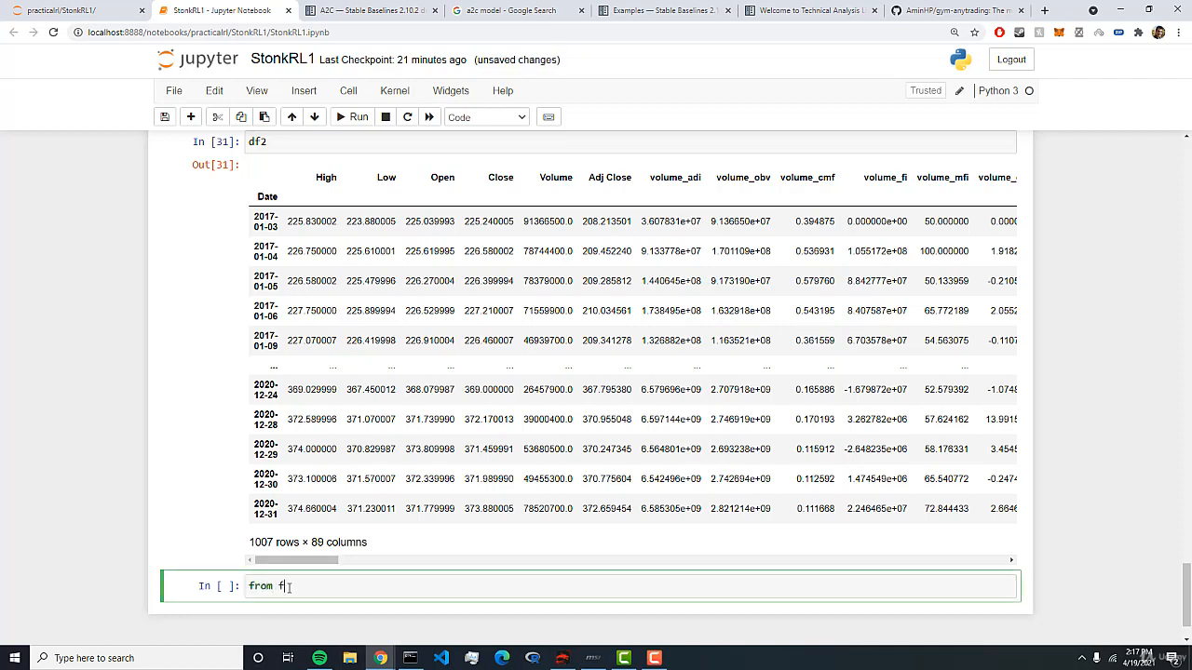
{"action": "type", "text": "ym"}
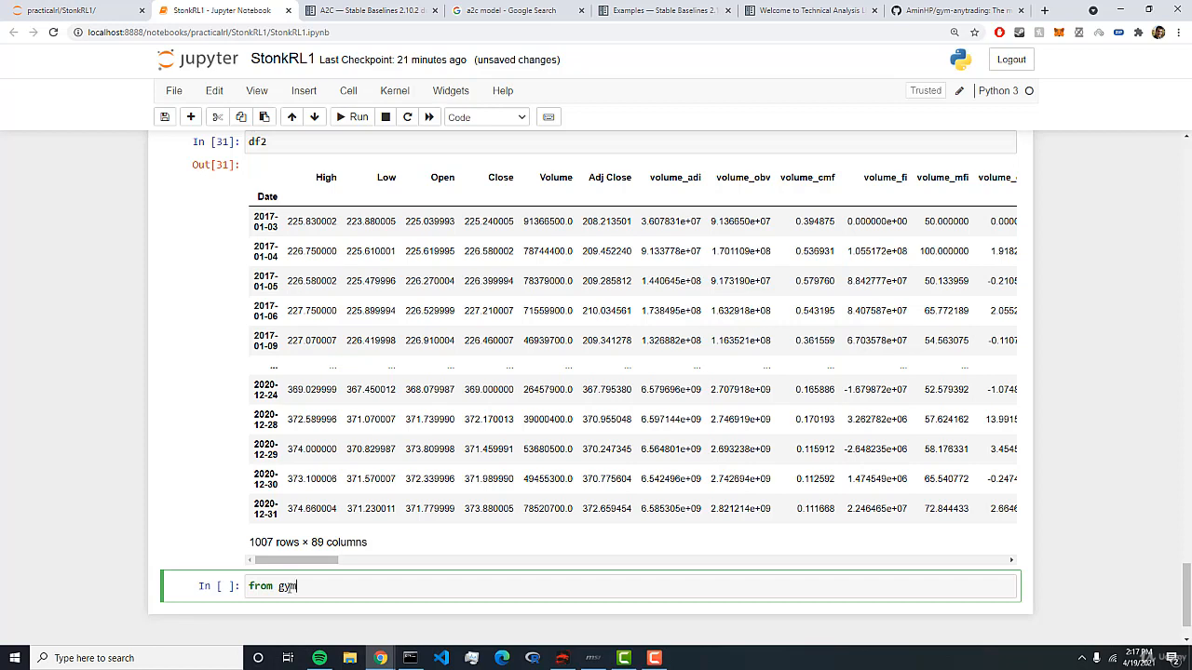
{"action": "type", "text": "_anytradi"}
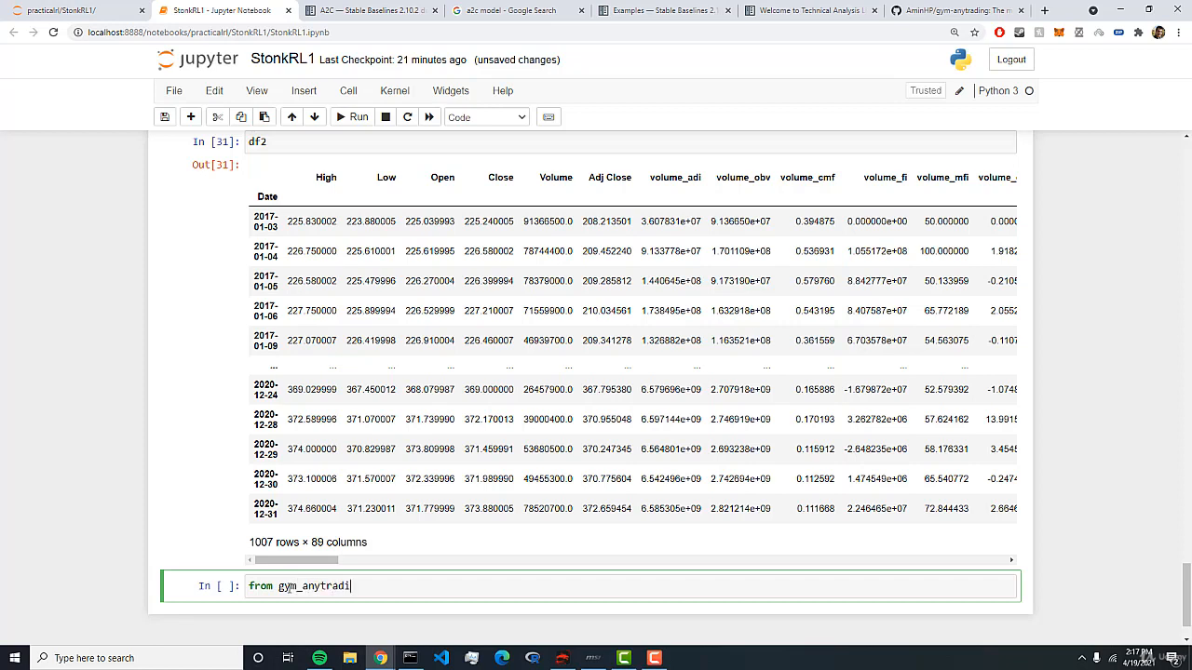
{"action": "type", "text": "ng.envs ="}
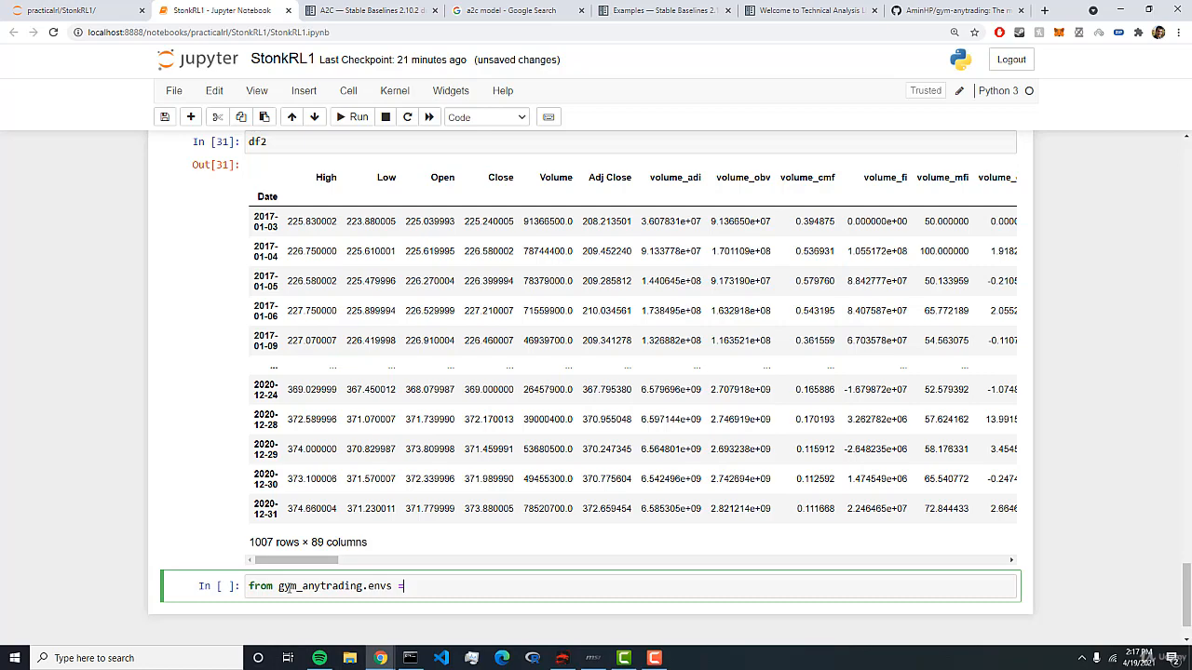
{"action": "type", "text": "import"}
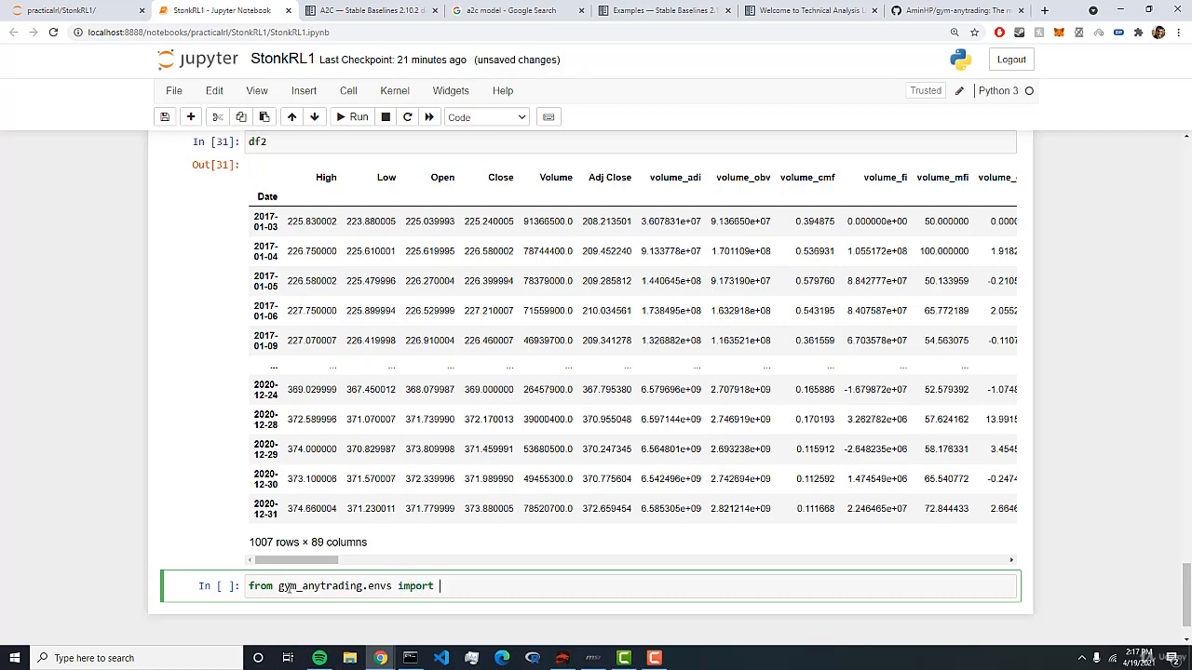
{"action": "type", "text": "StocksEnv"}
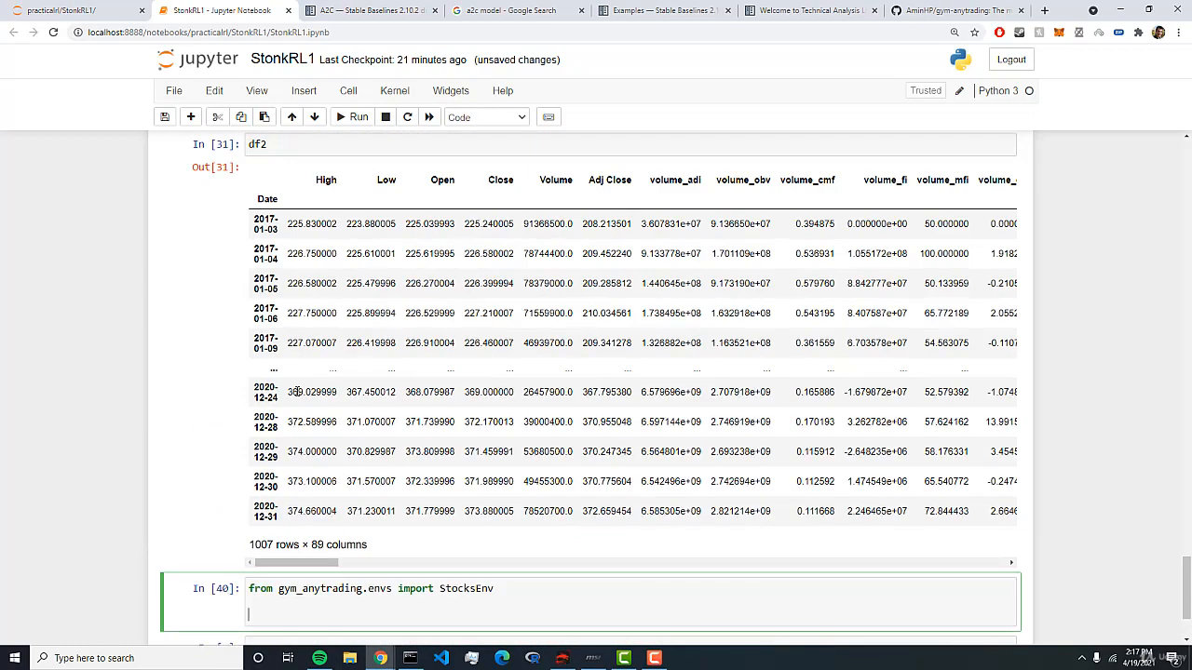
{"action": "mouse_move", "coordinate": [563, 206]}
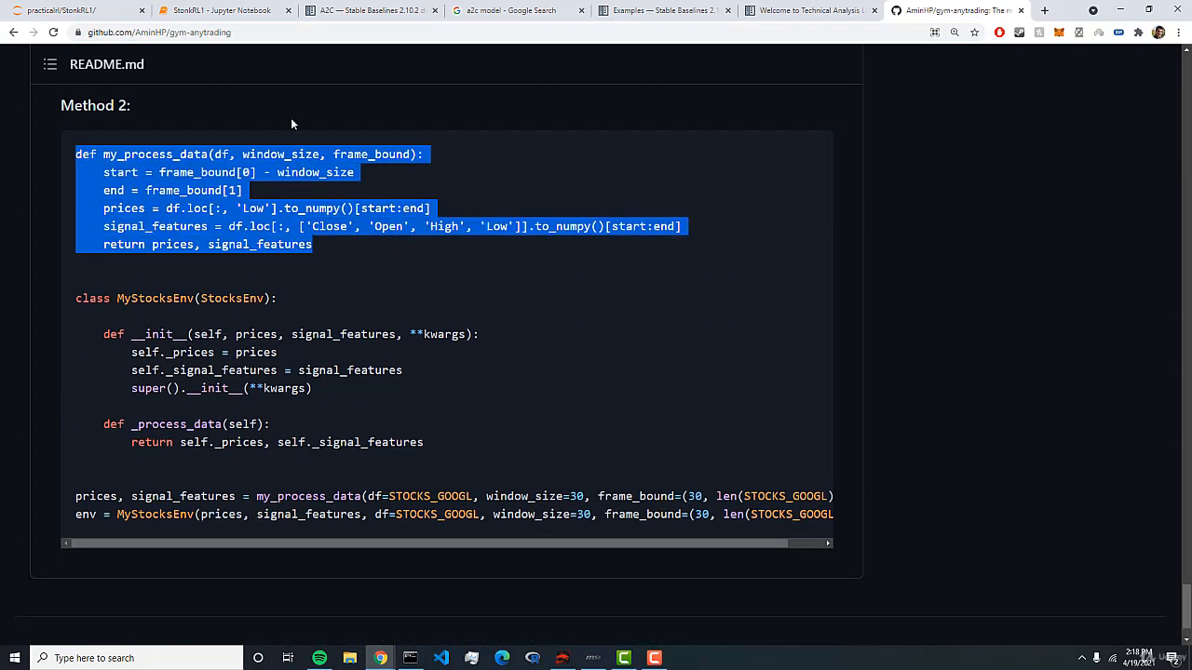
Step: Begin a 'def' line in the notebook, then revisit the README's Method 2 example
{"action": "left_click", "coordinate": [224, 10]}
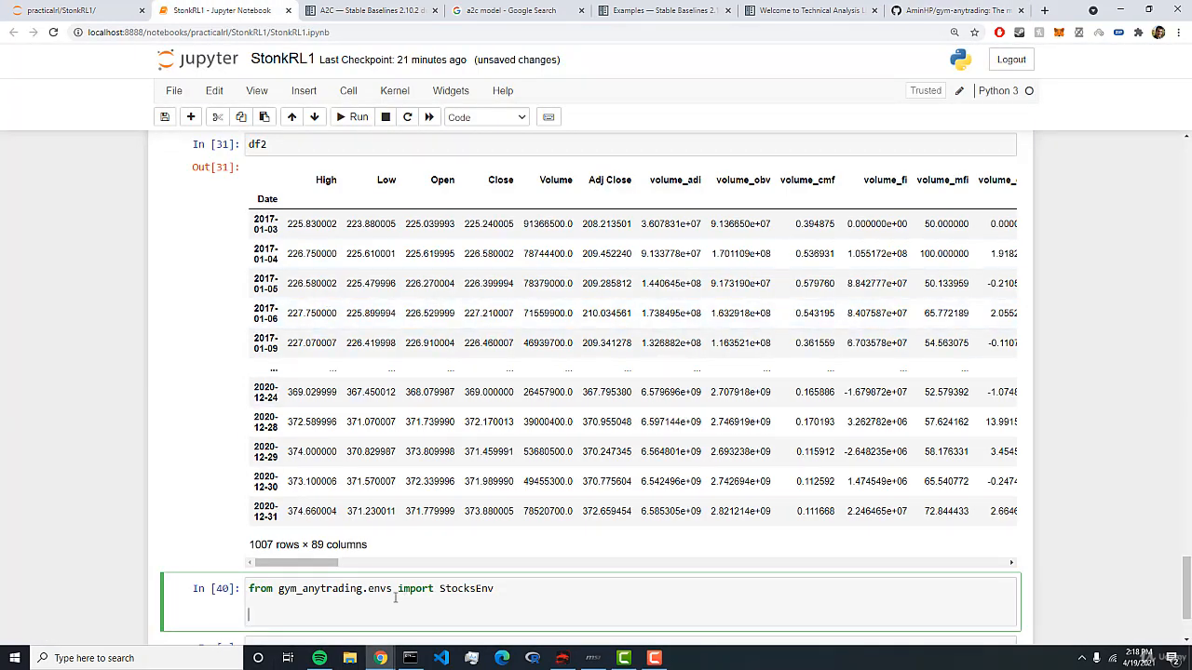
{"action": "type", "text": "def"}
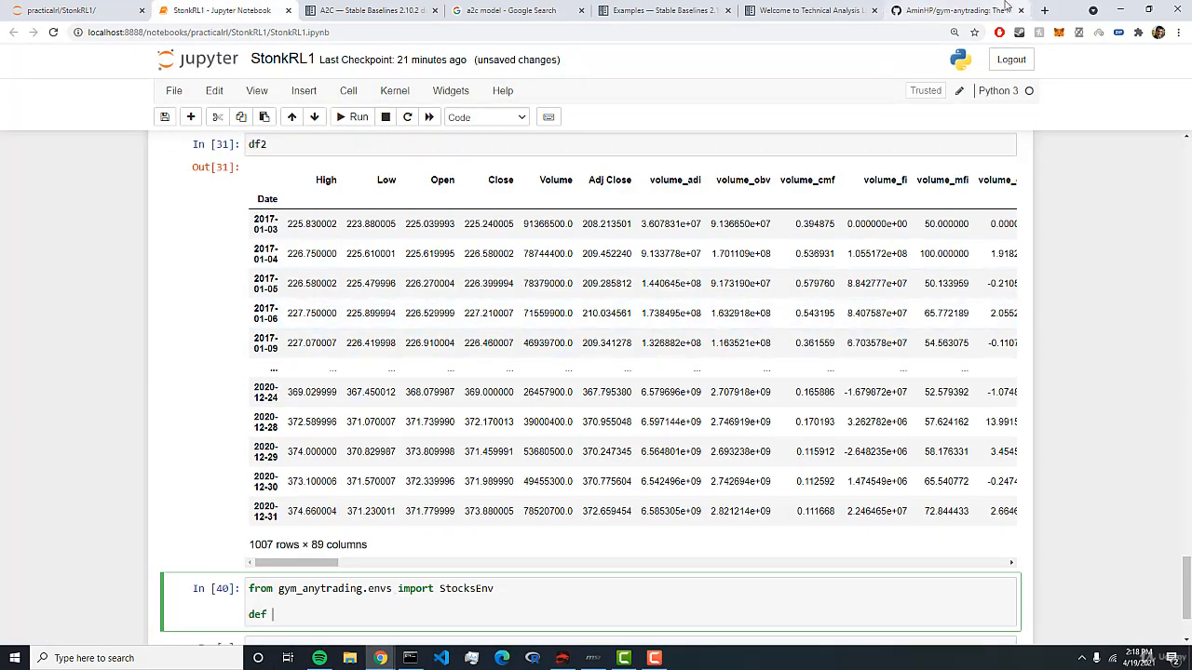
{"action": "left_click", "coordinate": [959, 10]}
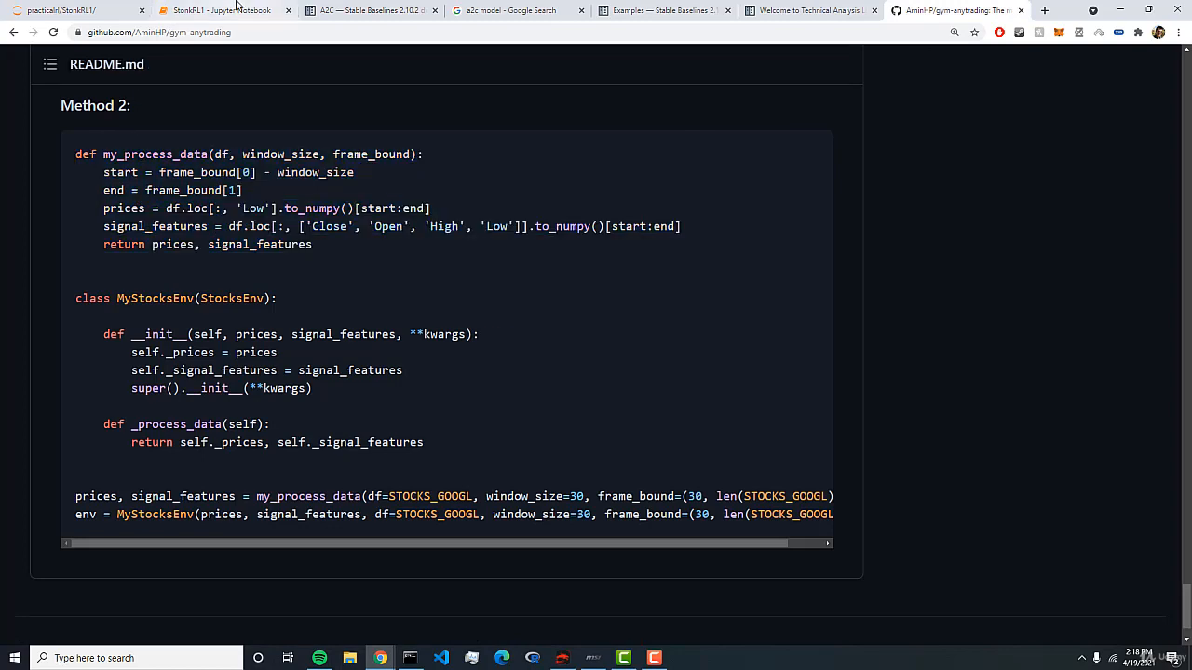
Step: Define the function header my_processed_data(env)
{"action": "left_click", "coordinate": [223, 10]}
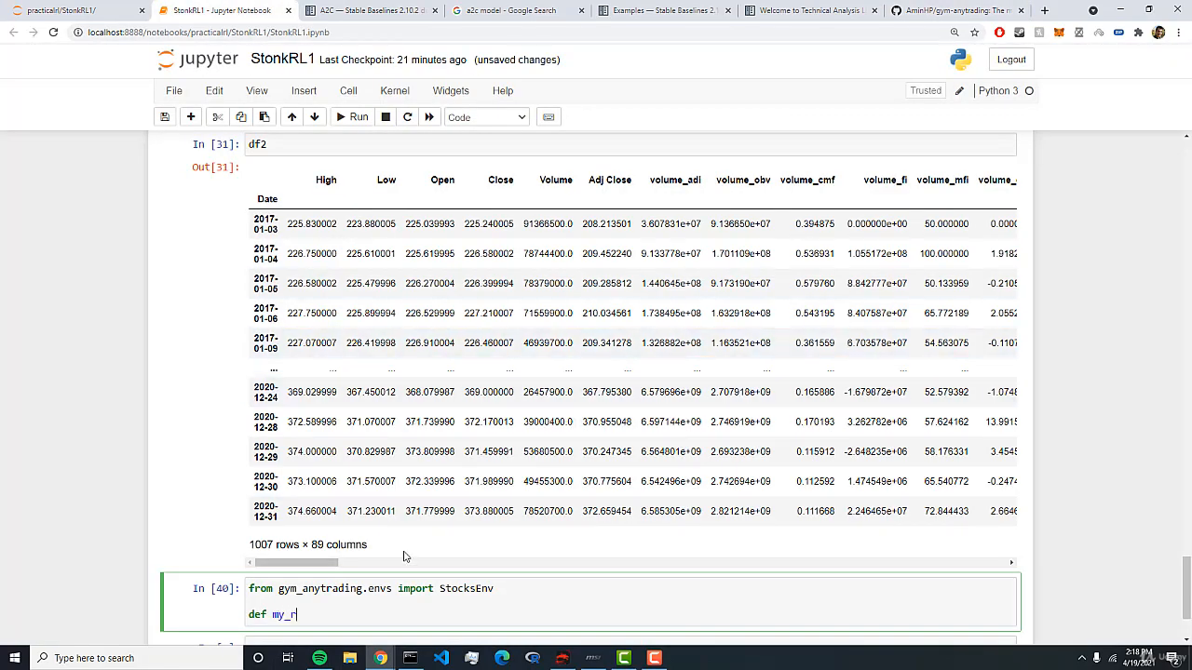
{"action": "type", "text": "processe"}
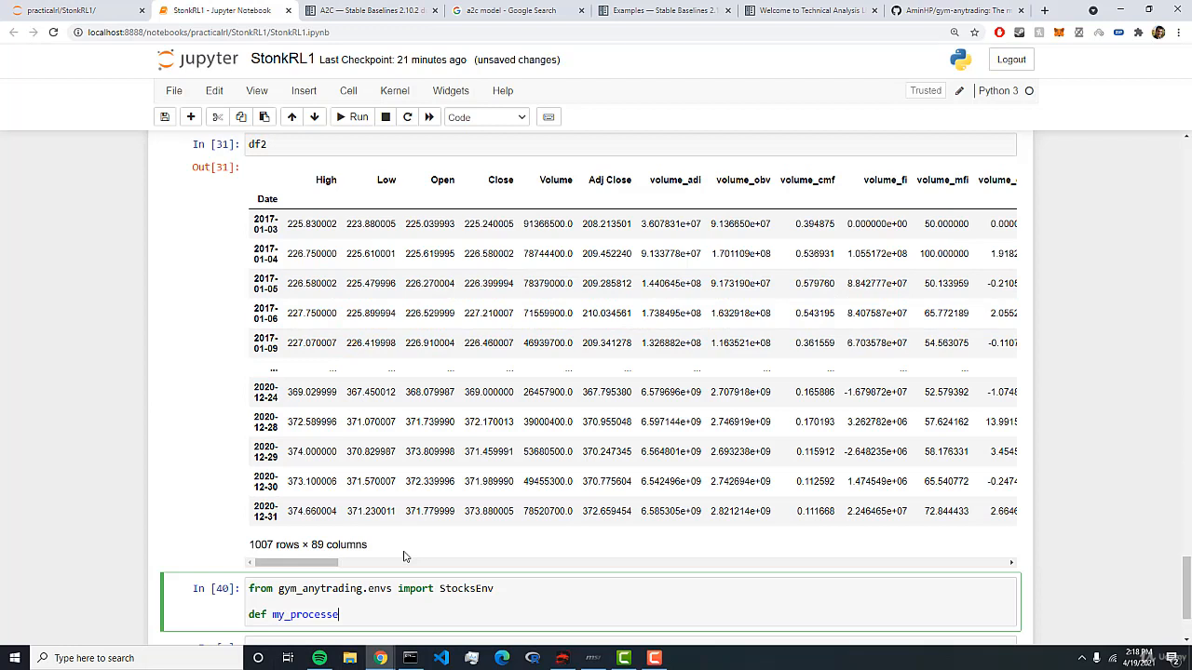
{"action": "type", "text": "d_data"}
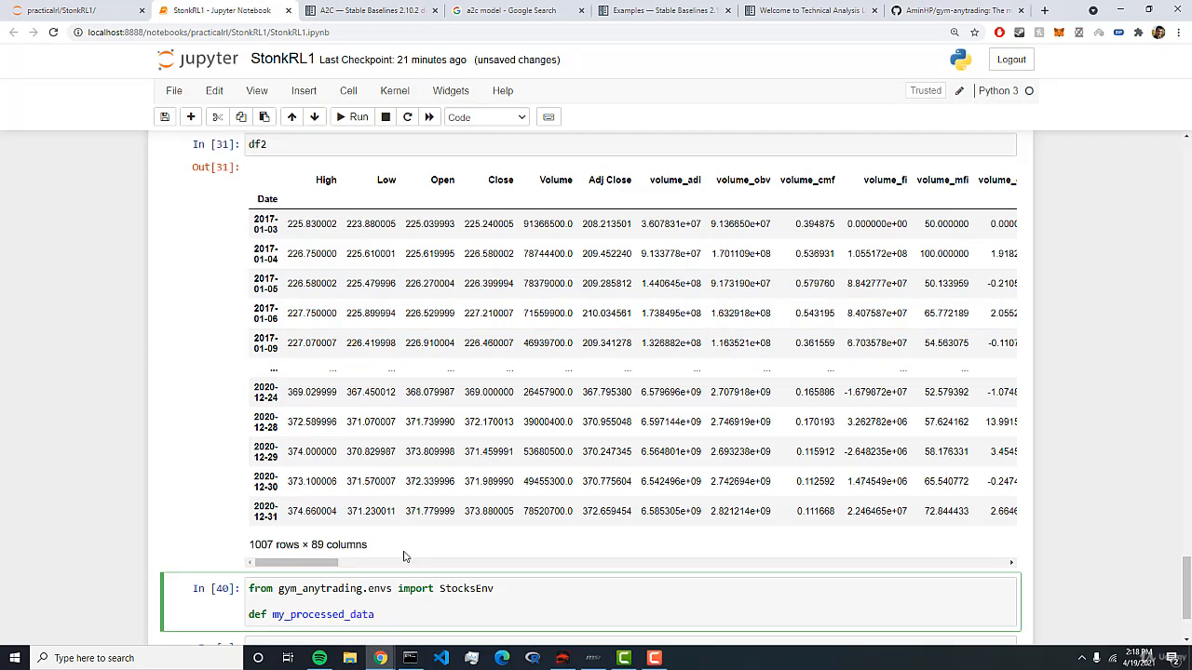
{"action": "type", "text": "(env):"}
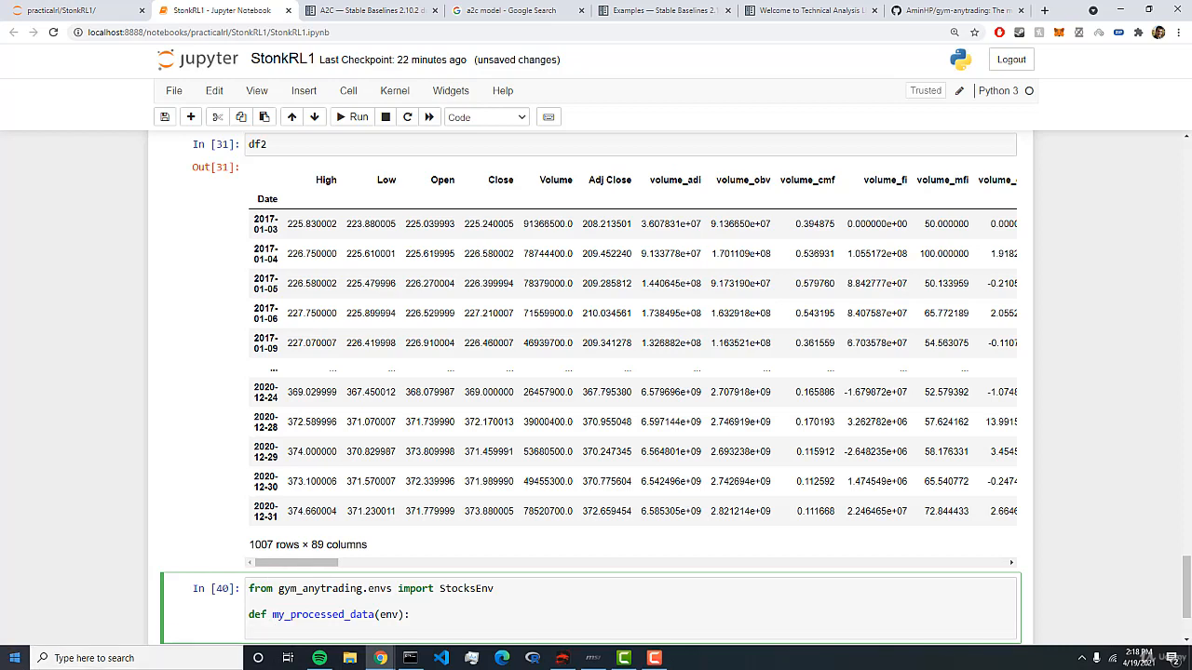
Step: Set start = env.frame_bound[0] - env.window_size and begin the end line
{"action": "type", "text": "start ="}
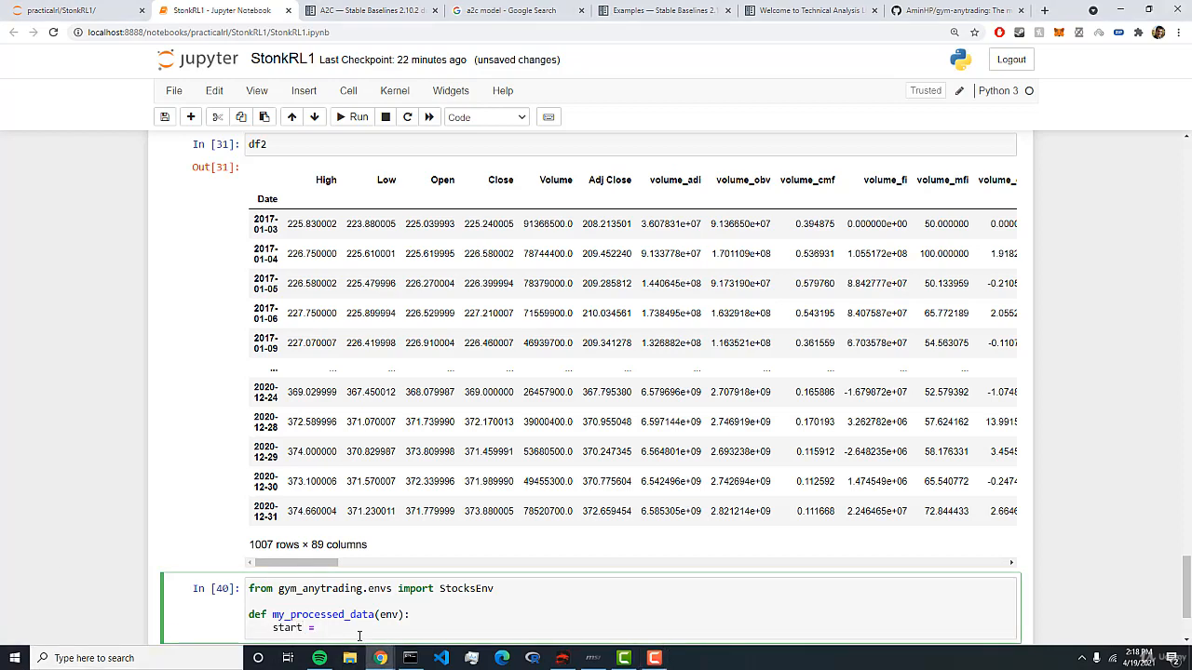
{"action": "type", "text": "env."}
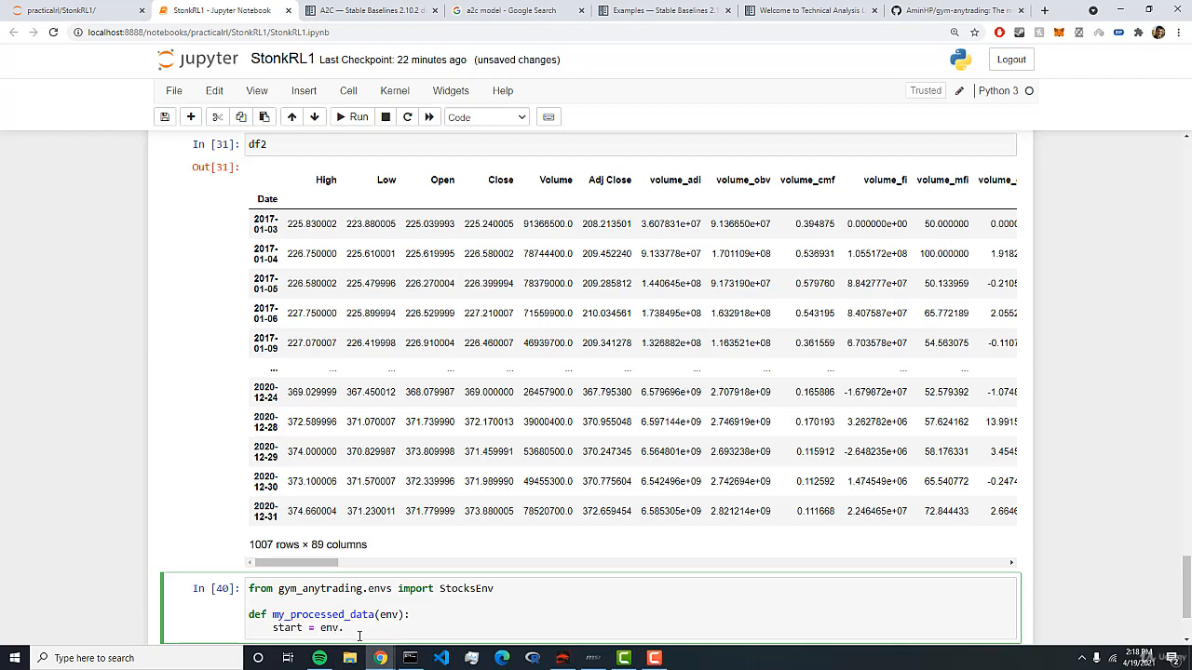
{"action": "type", "text": "f"}
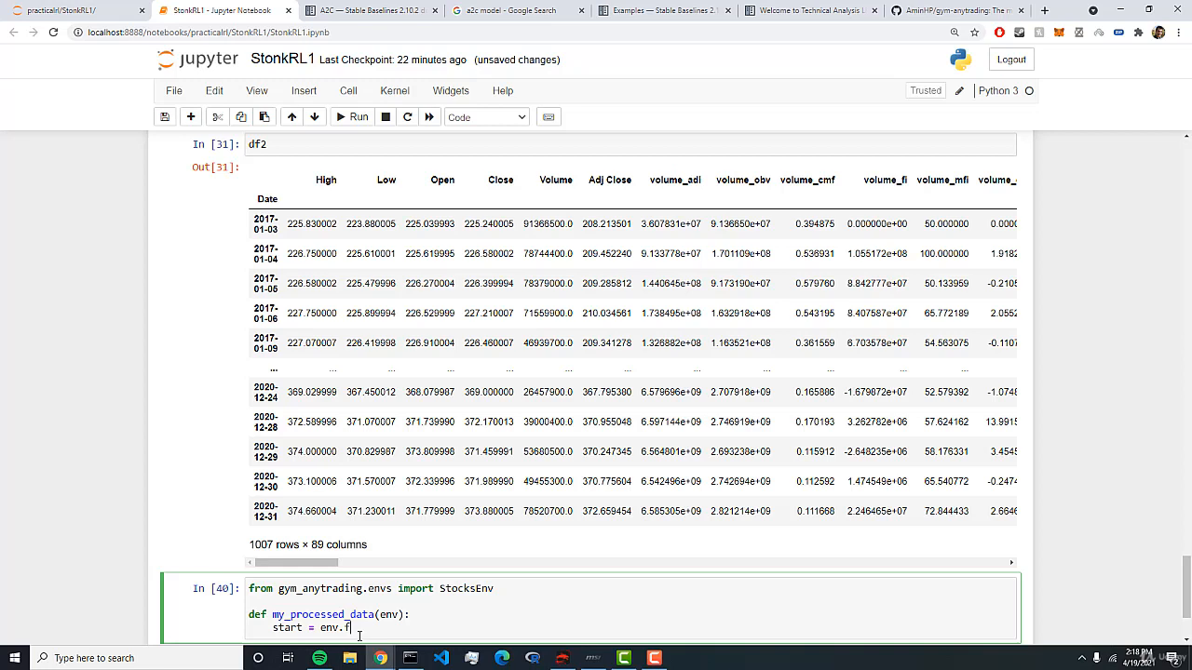
{"action": "type", "text": "rame"}
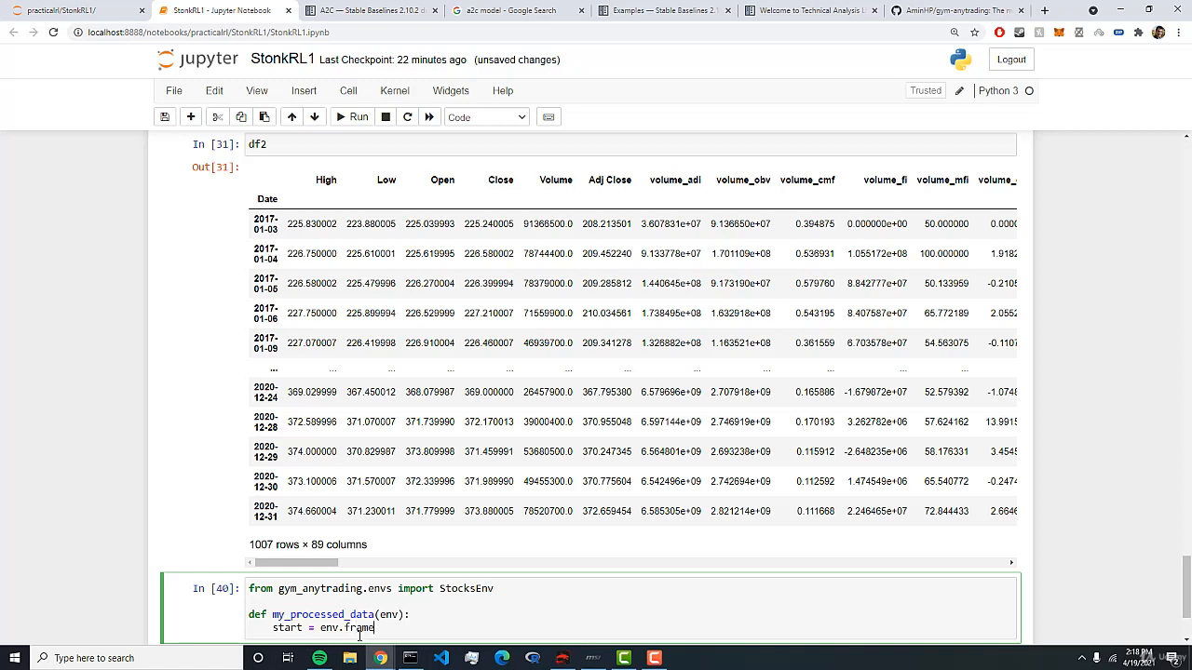
{"action": "type", "text": "_bound"}
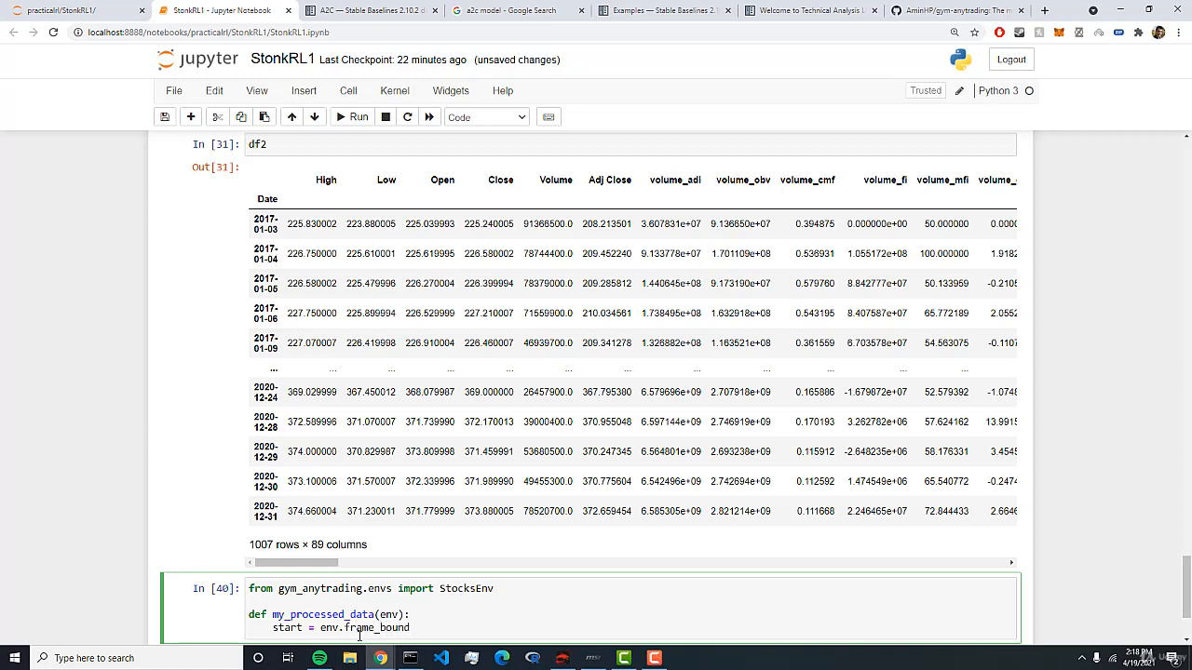
{"action": "type", "text": "[0]"}
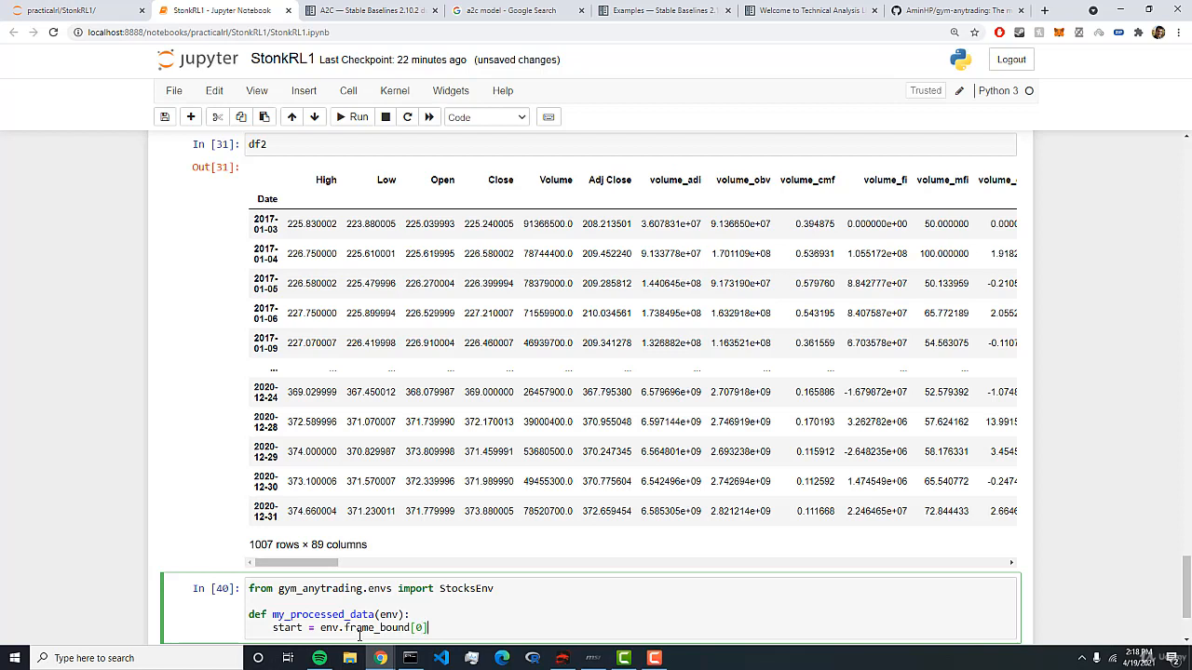
{"action": "type", "text": "- env."}
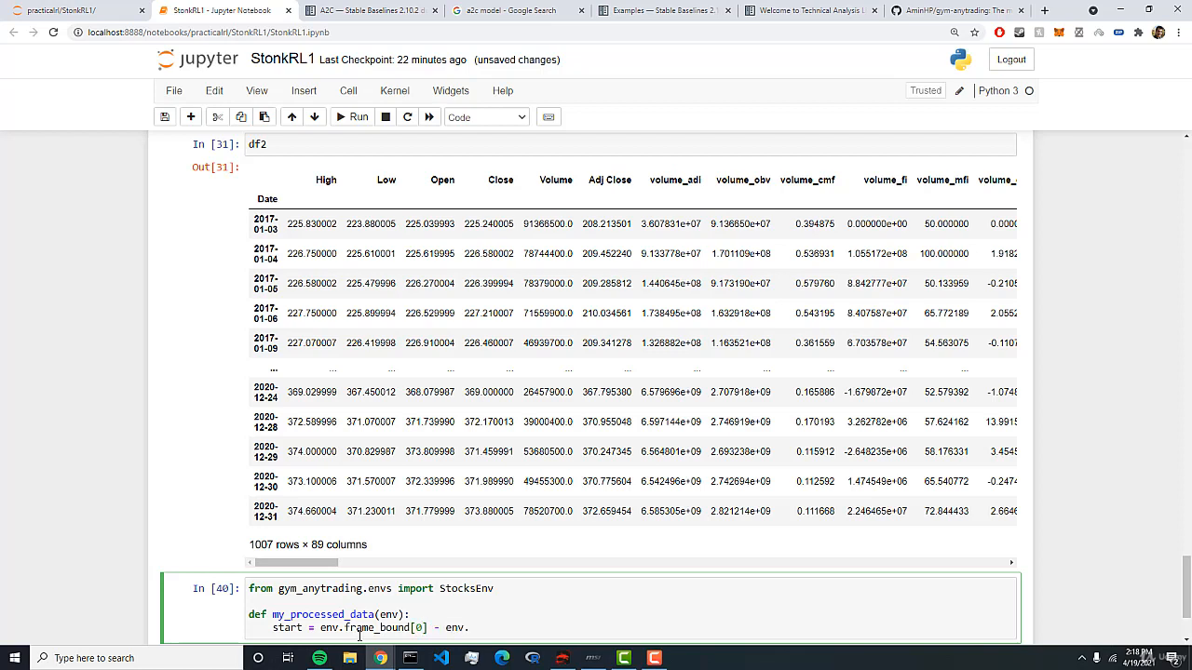
{"action": "type", "text": "window_size"}
{"action": "type", "text": "end = env."}
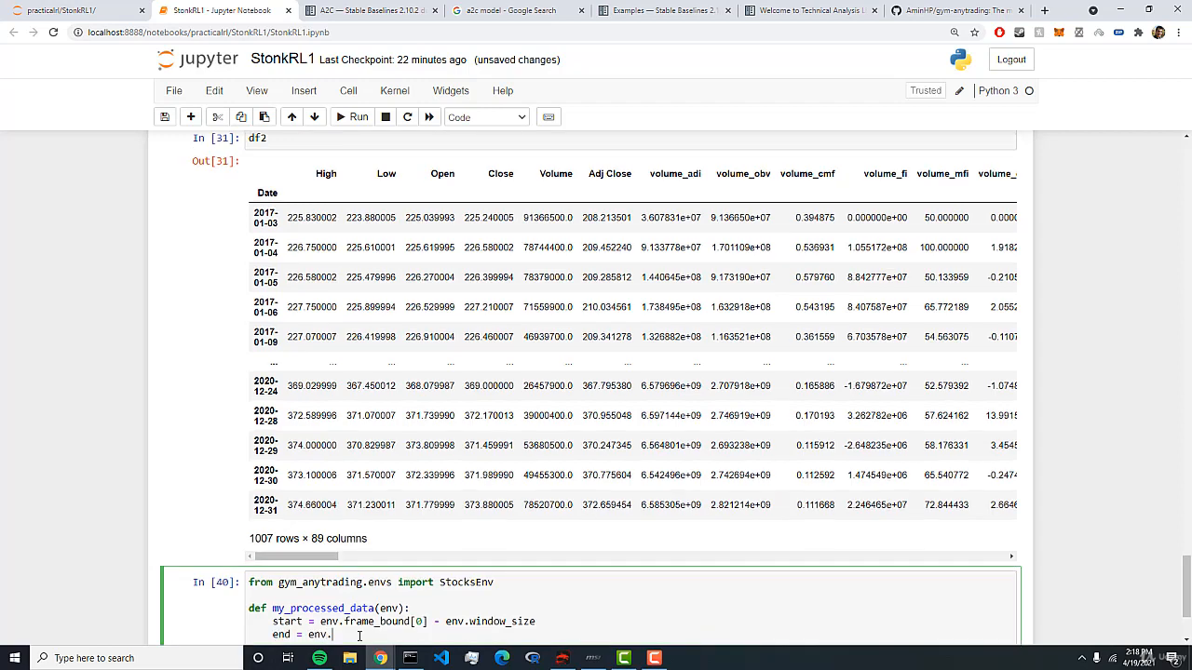
{"action": "type", "text": "frame_count"}
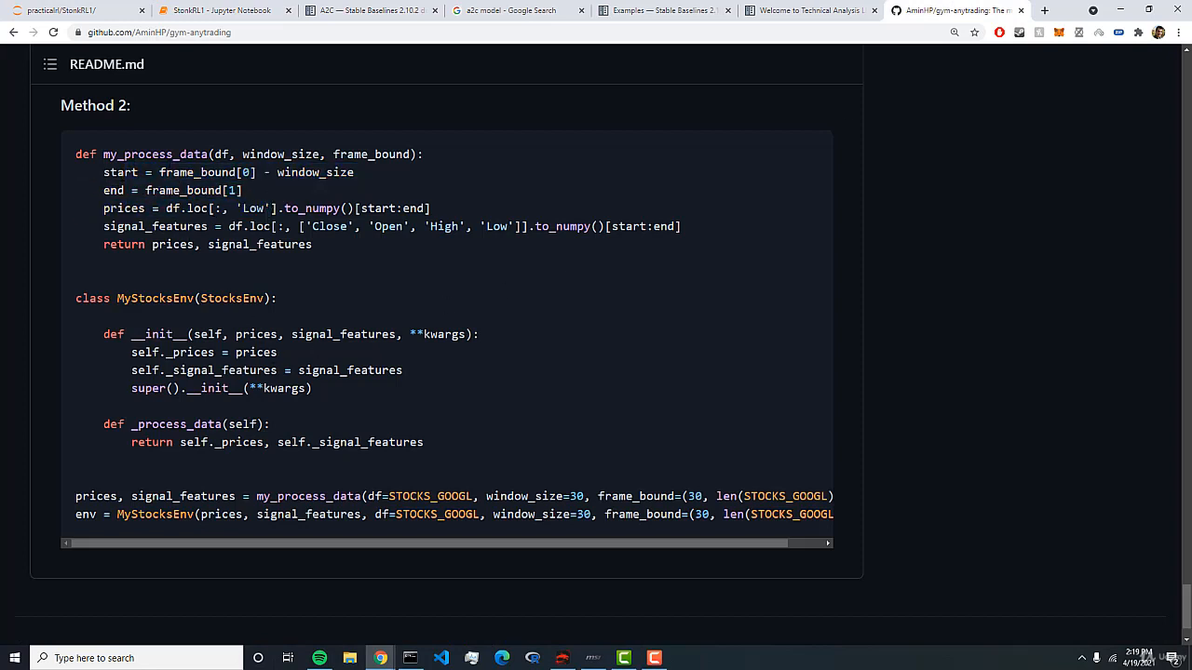
{"action": "mouse_move", "coordinate": [406, 85]}
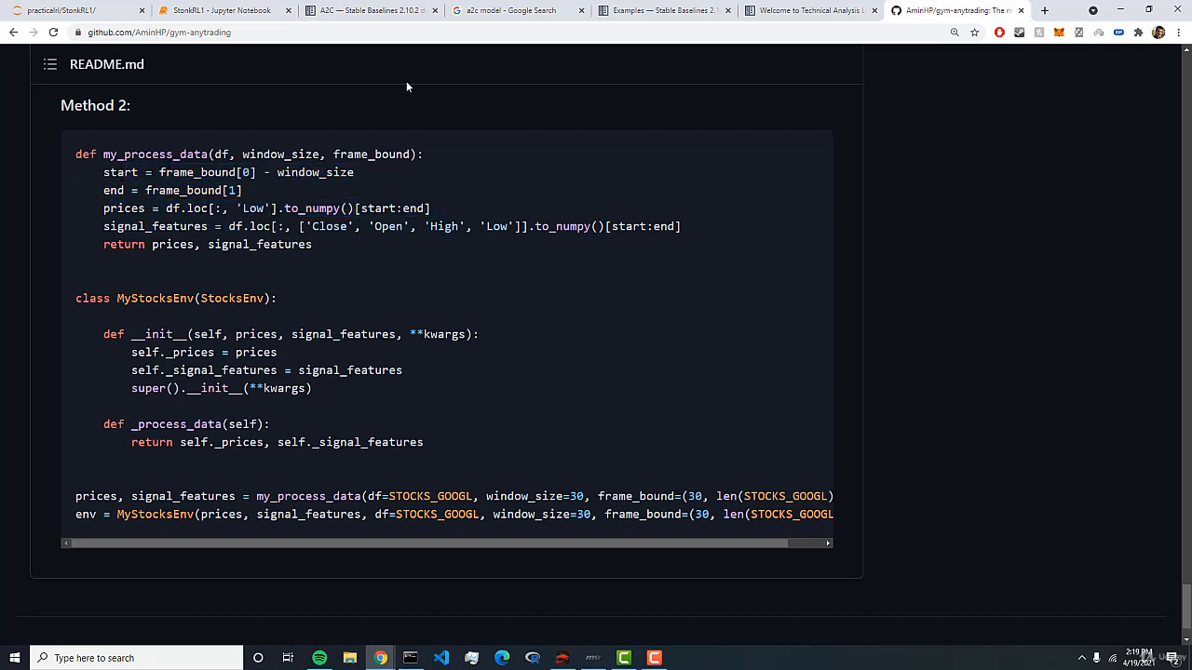
Step: Add end = env.frame_bound[1] and prices = env.df.loc[:, 'Low'].to_numpy()[start:end]
{"action": "left_click", "coordinate": [223, 10]}
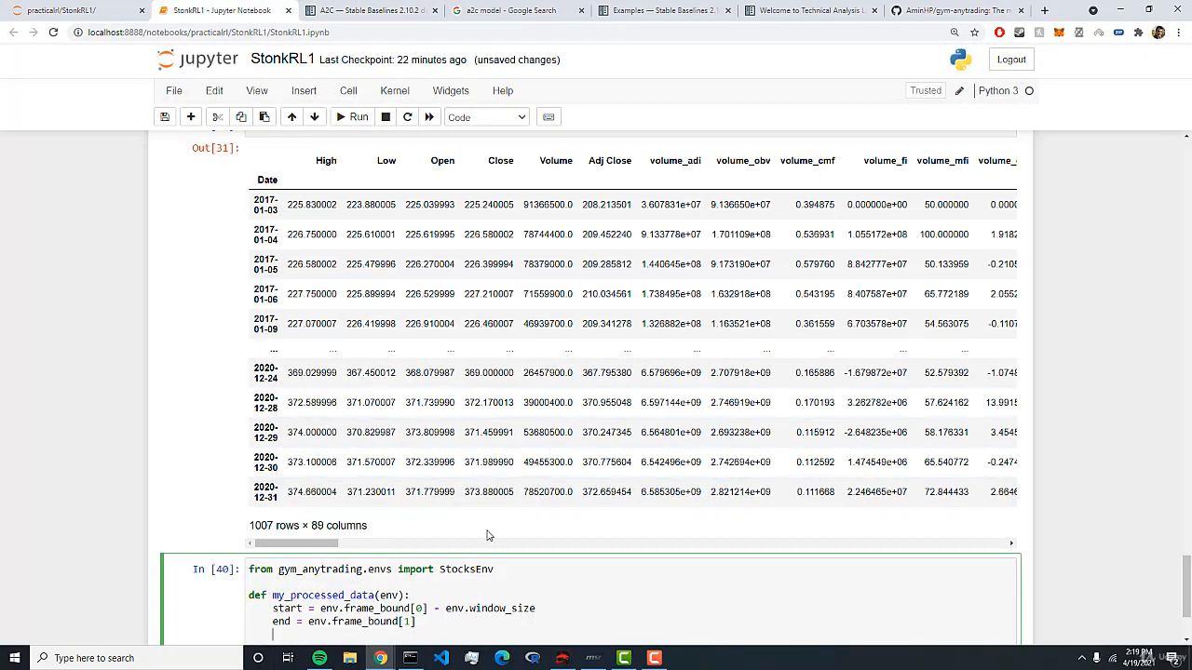
{"action": "type", "text": "prices = env."}
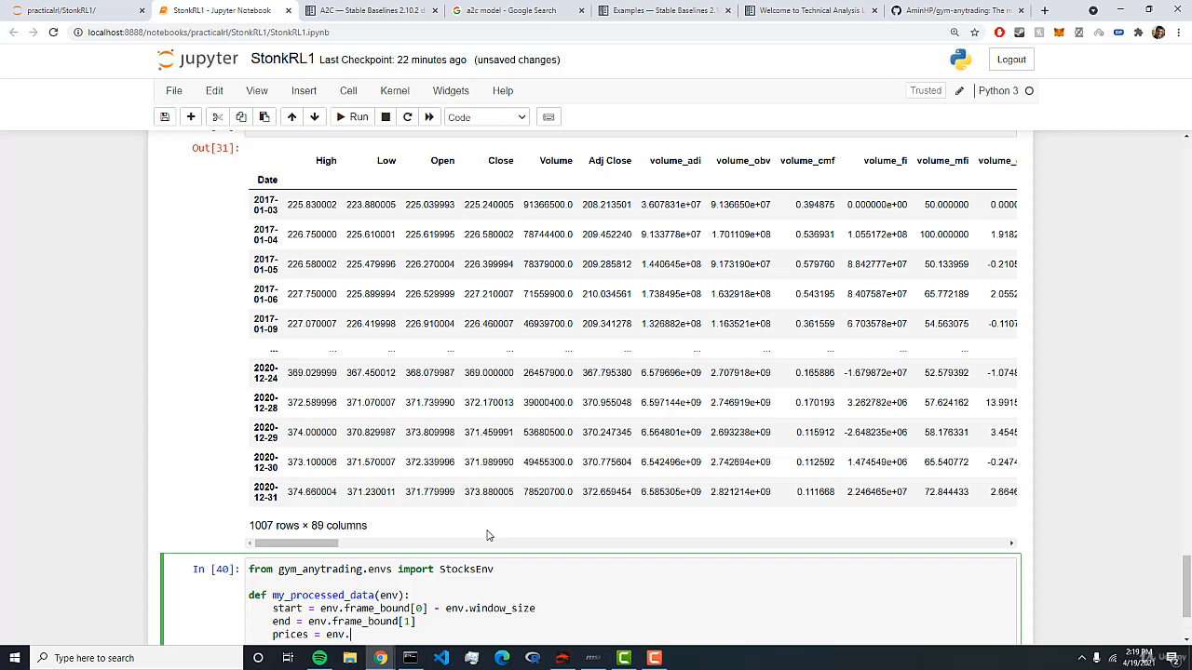
{"action": "type", "text": "df.loc[:"}
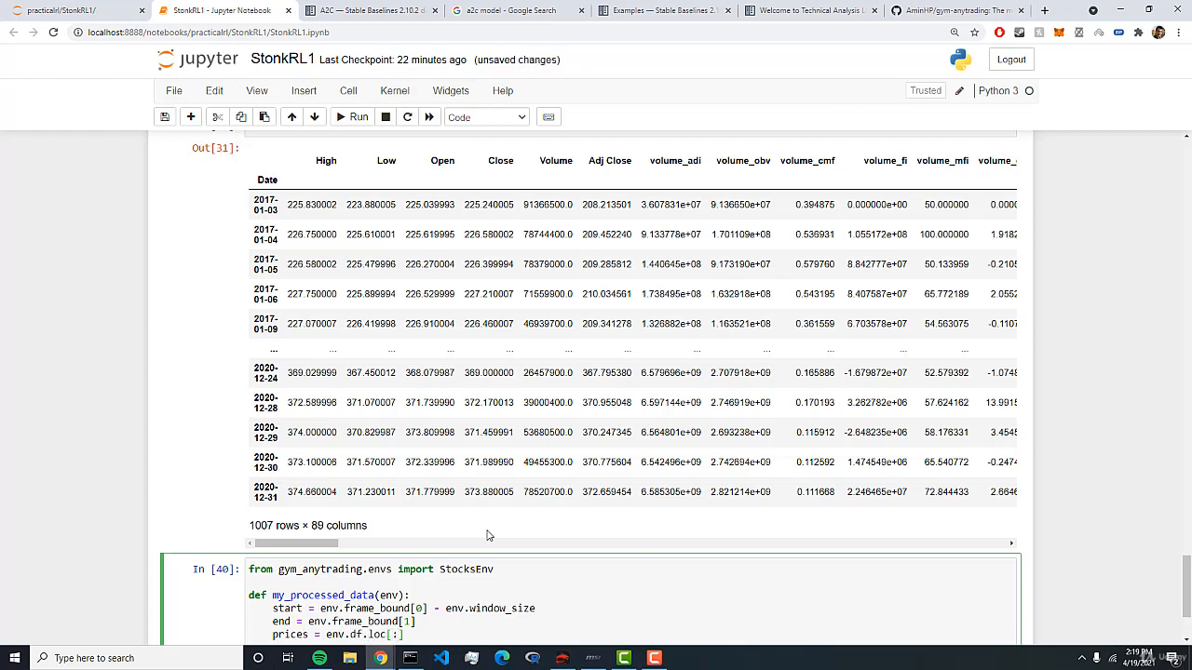
{"action": "type", "text": "Low'"}
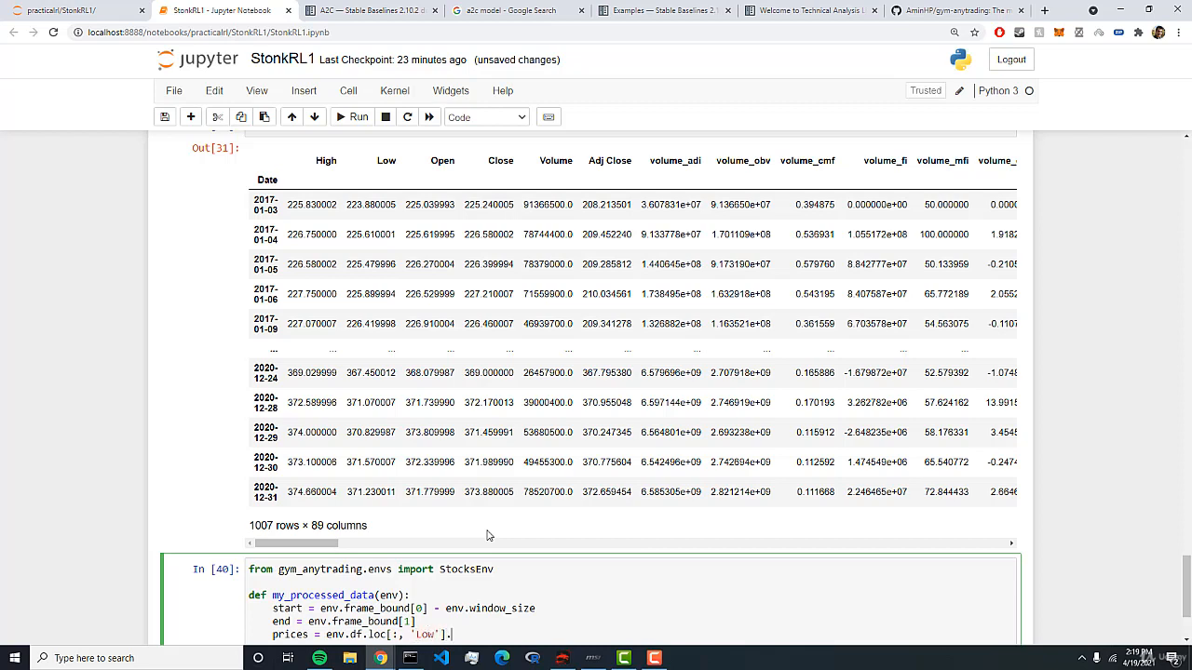
{"action": "type", "text": "to_nump"}
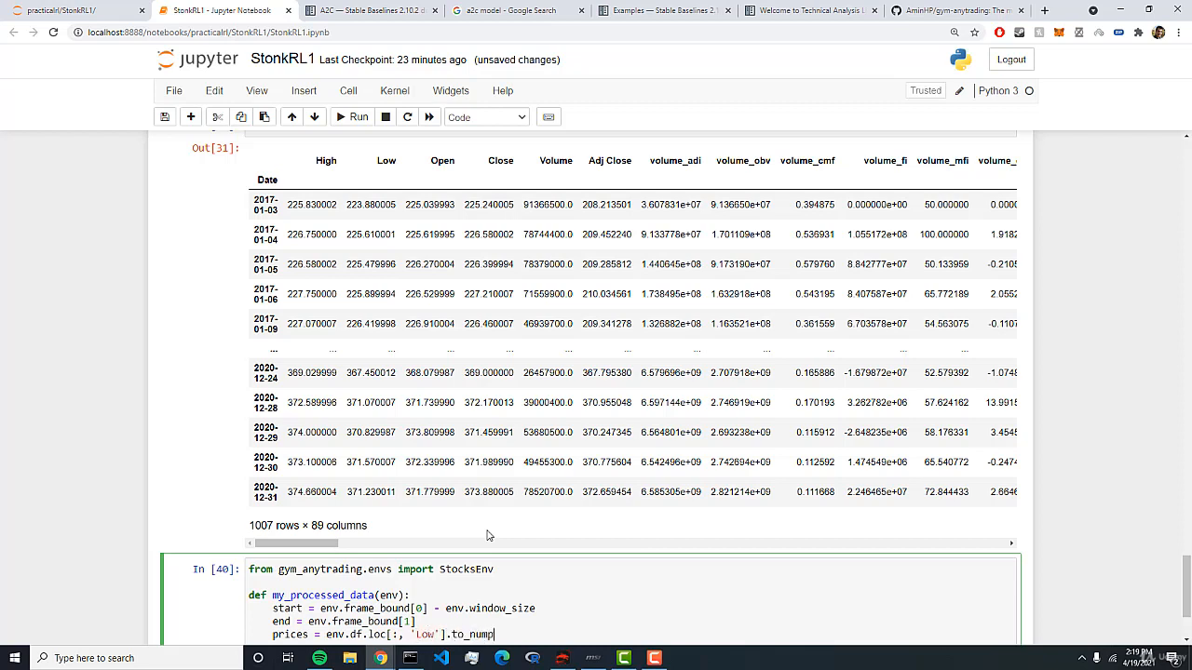
{"action": "type", "text": "()[start:end"}
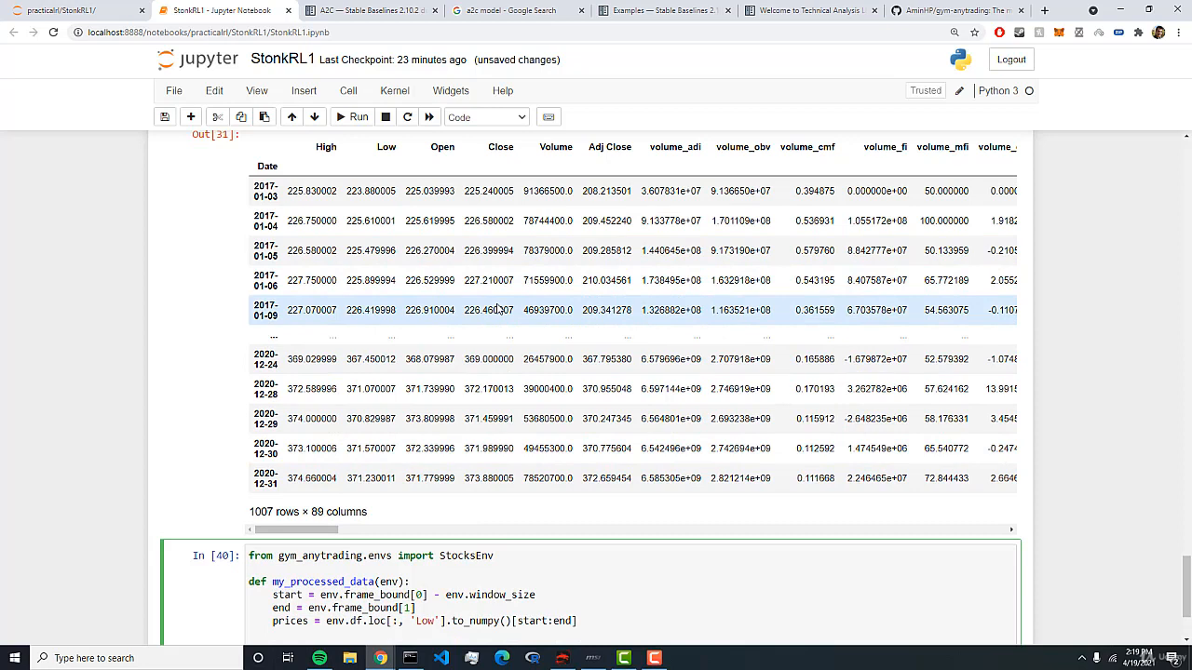
Step: Begin signal_features = env.df.loc[...] with the Close and Volume columns
{"action": "type", "text": "signal"}
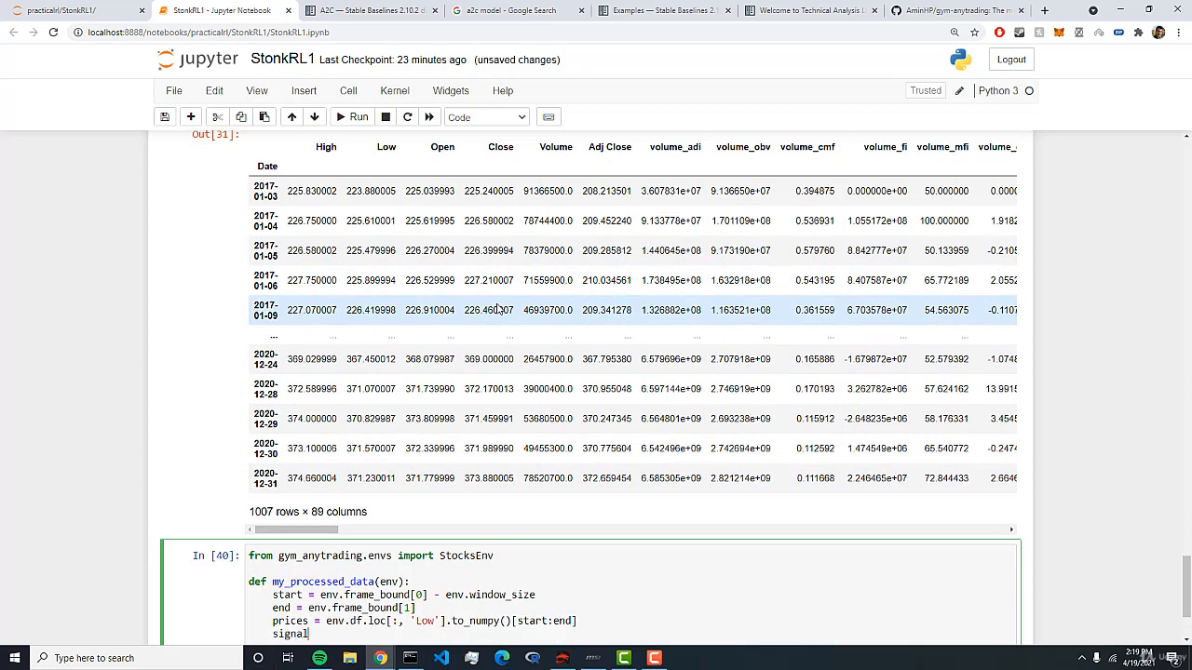
{"action": "type", "text": "_features ="}
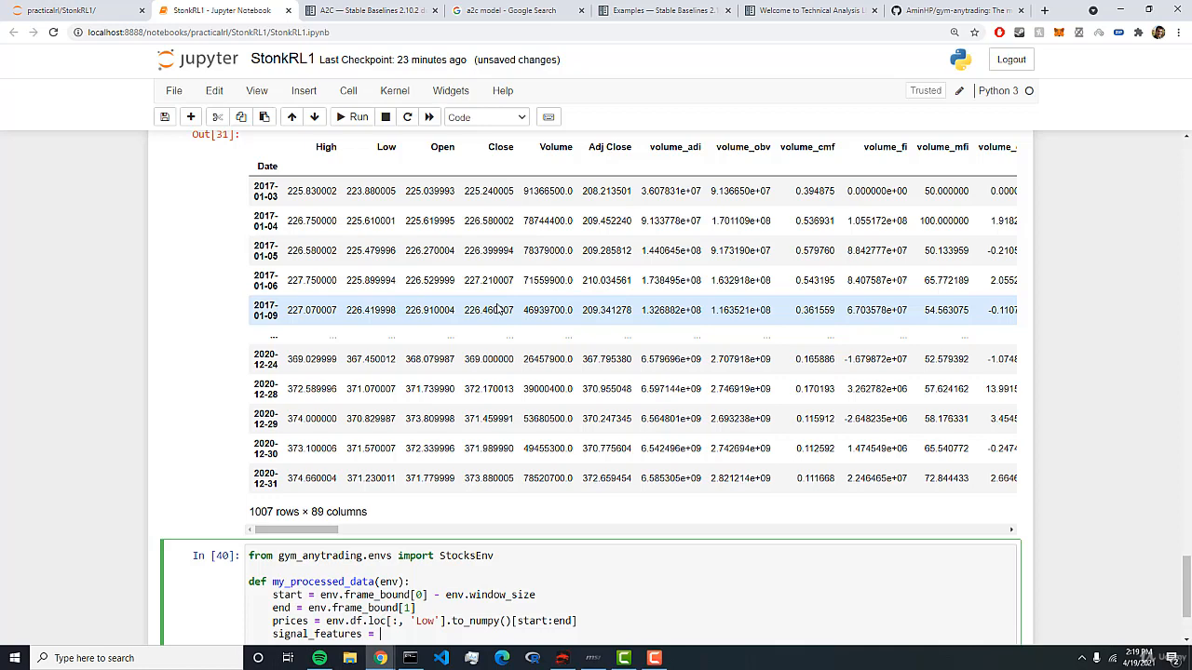
{"action": "type", "text": "env"}
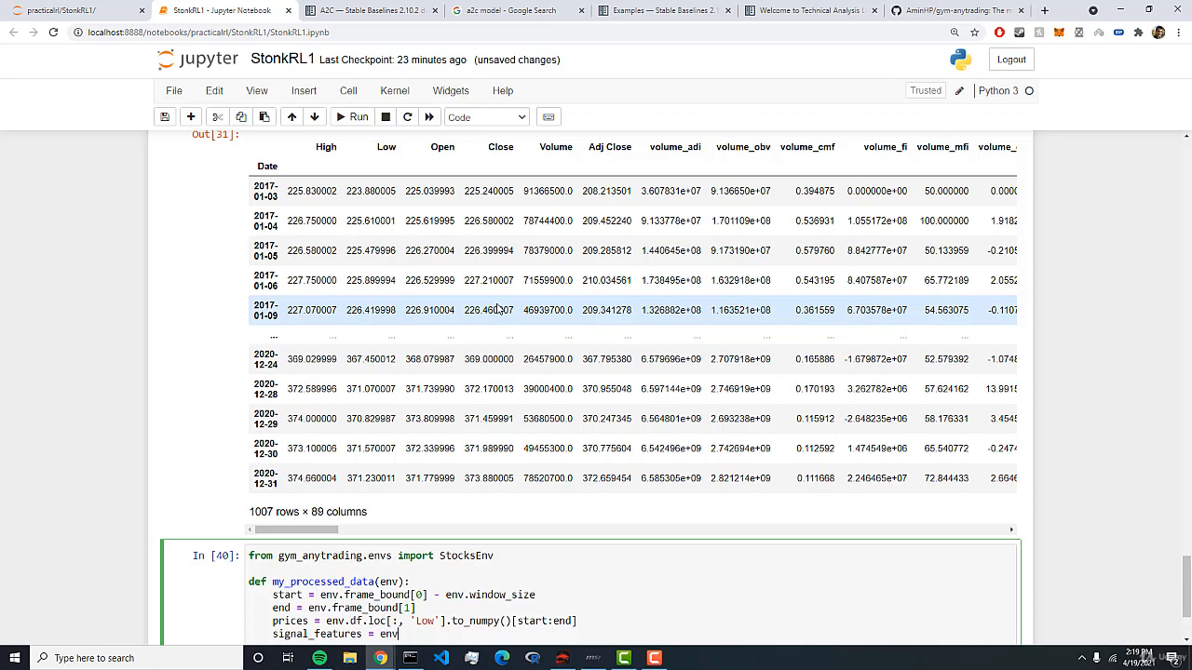
{"action": "type", "text": ".df."}
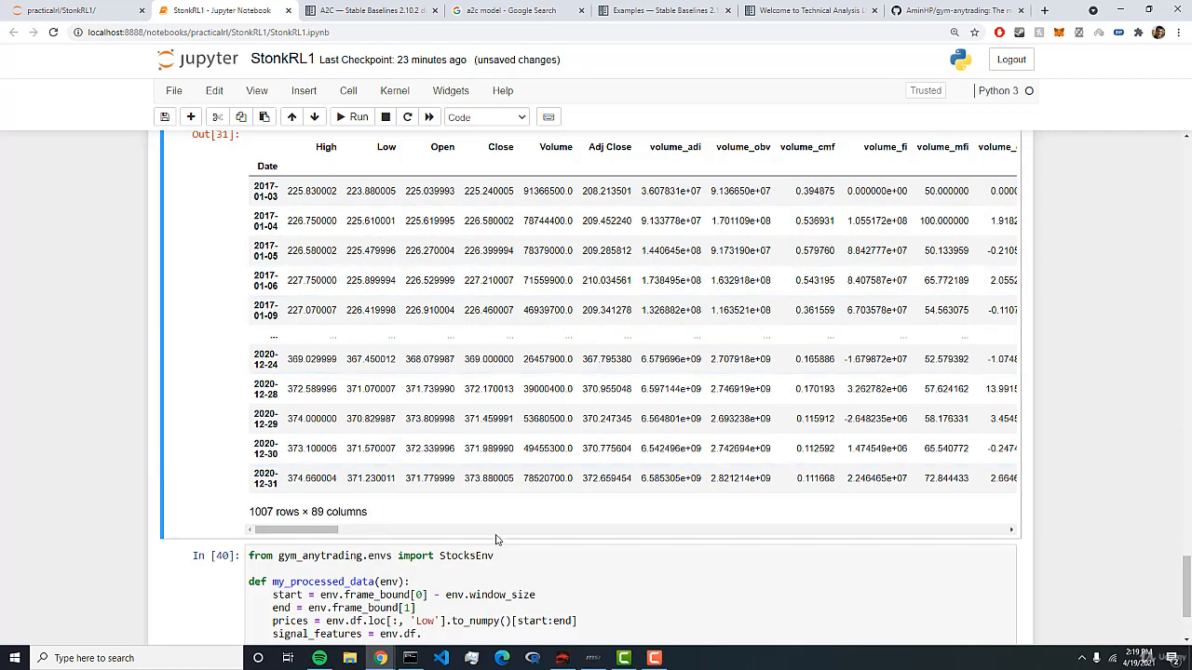
{"action": "left_click", "coordinate": [479, 634]}
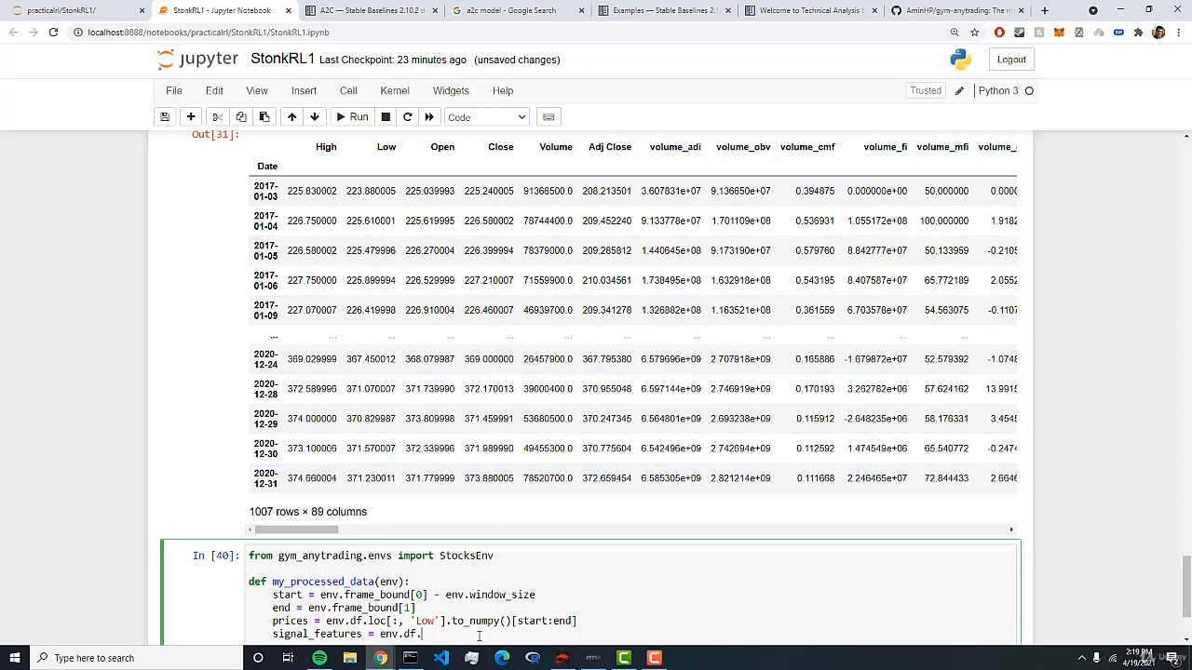
{"action": "type", "text": "loc"}
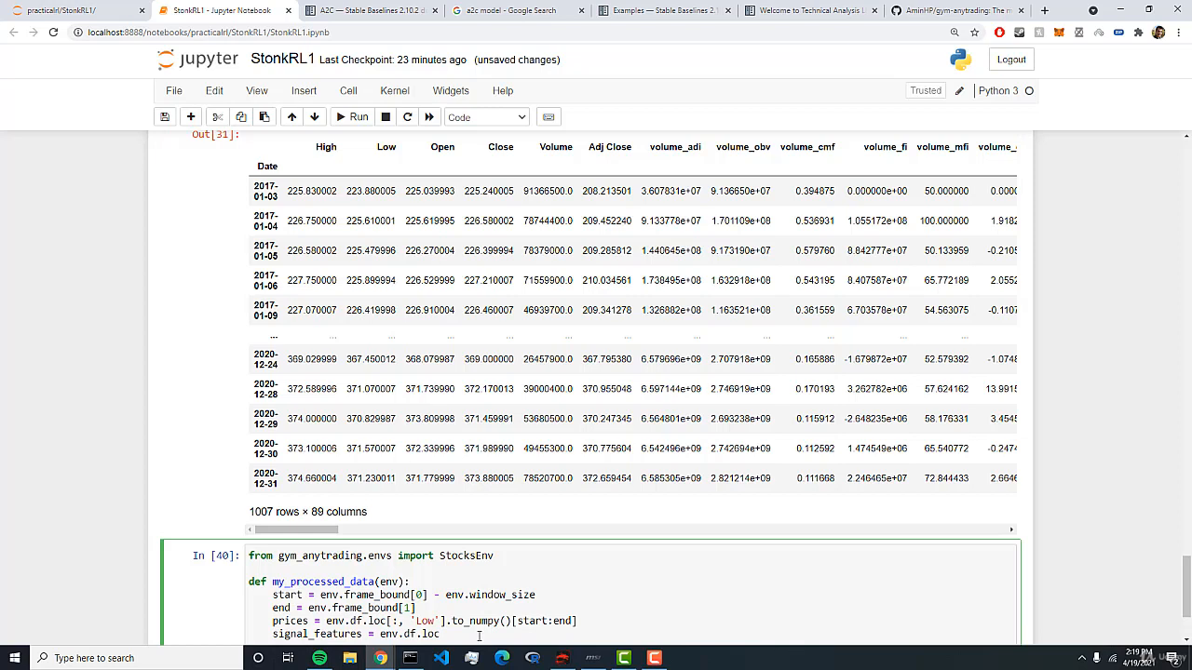
{"action": "type", "text": "[:, ['"}
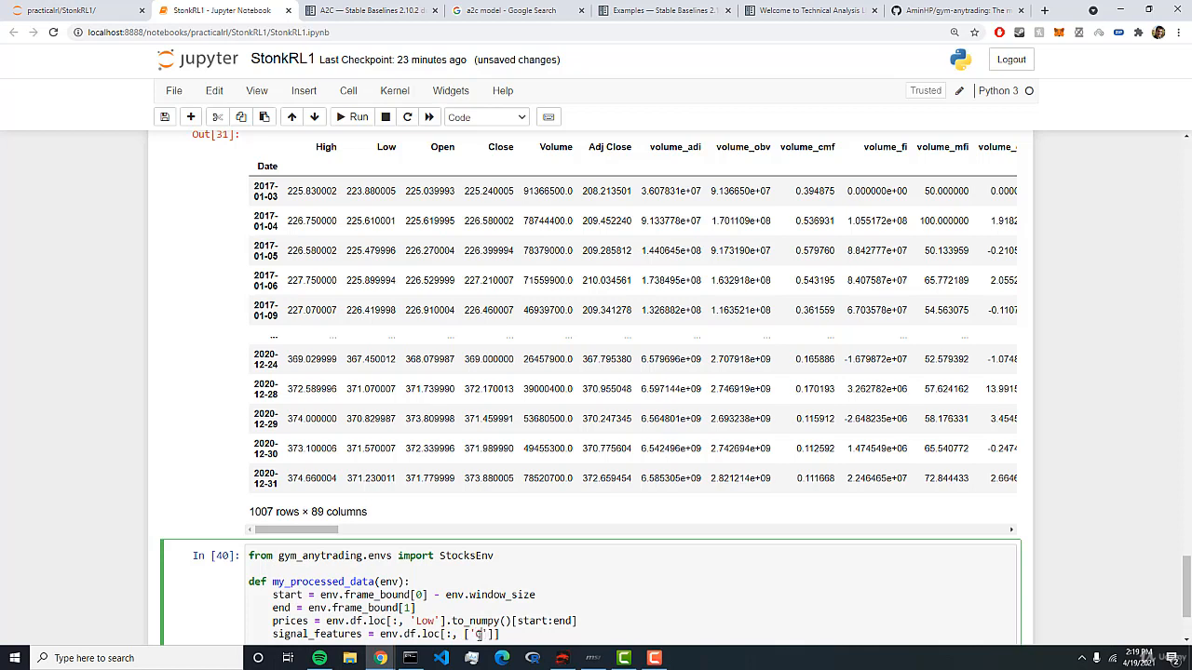
{"action": "type", "text": "close,"}
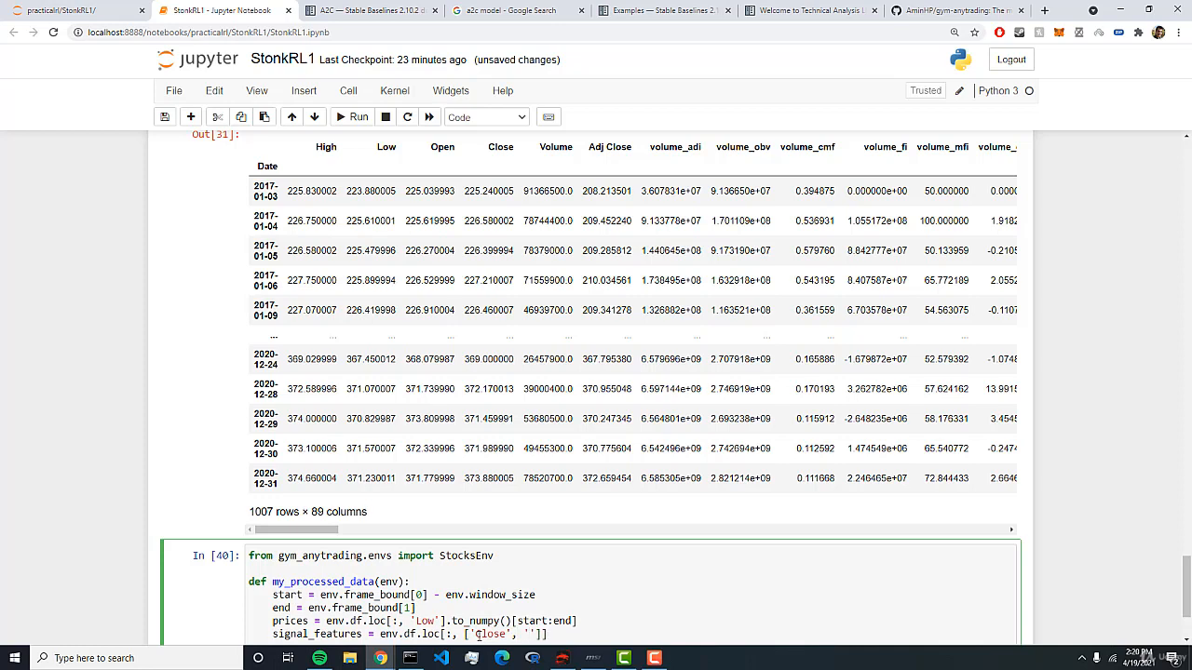
{"action": "type", "text": "Volume"}
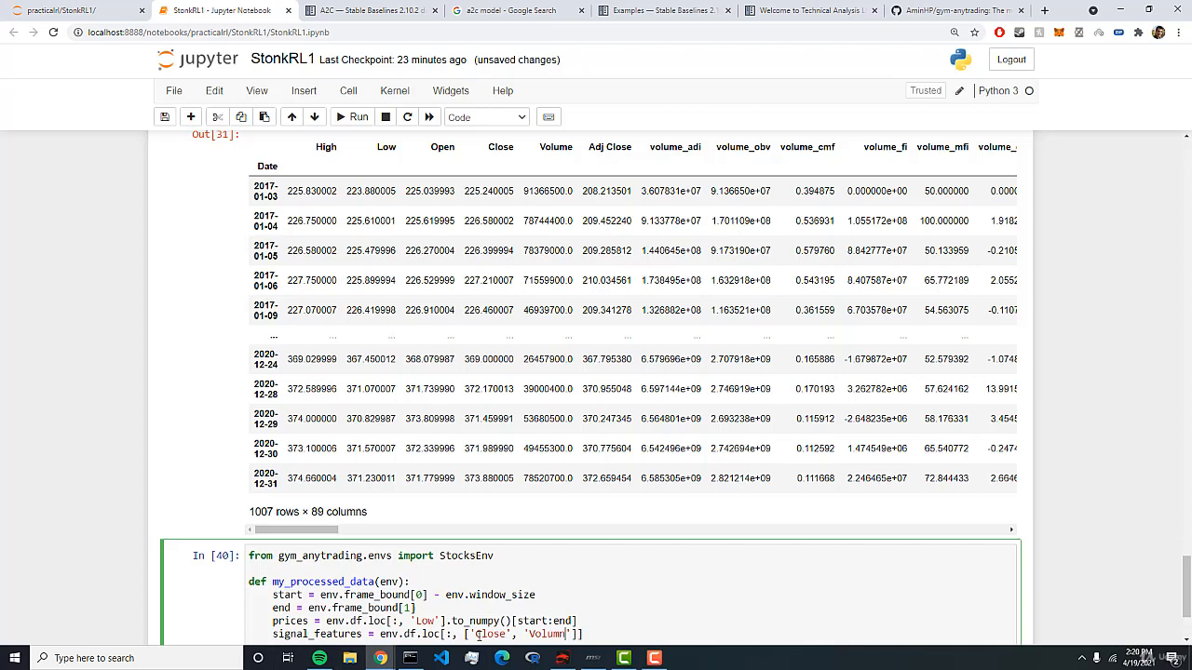
{"action": "type", "text": ","}
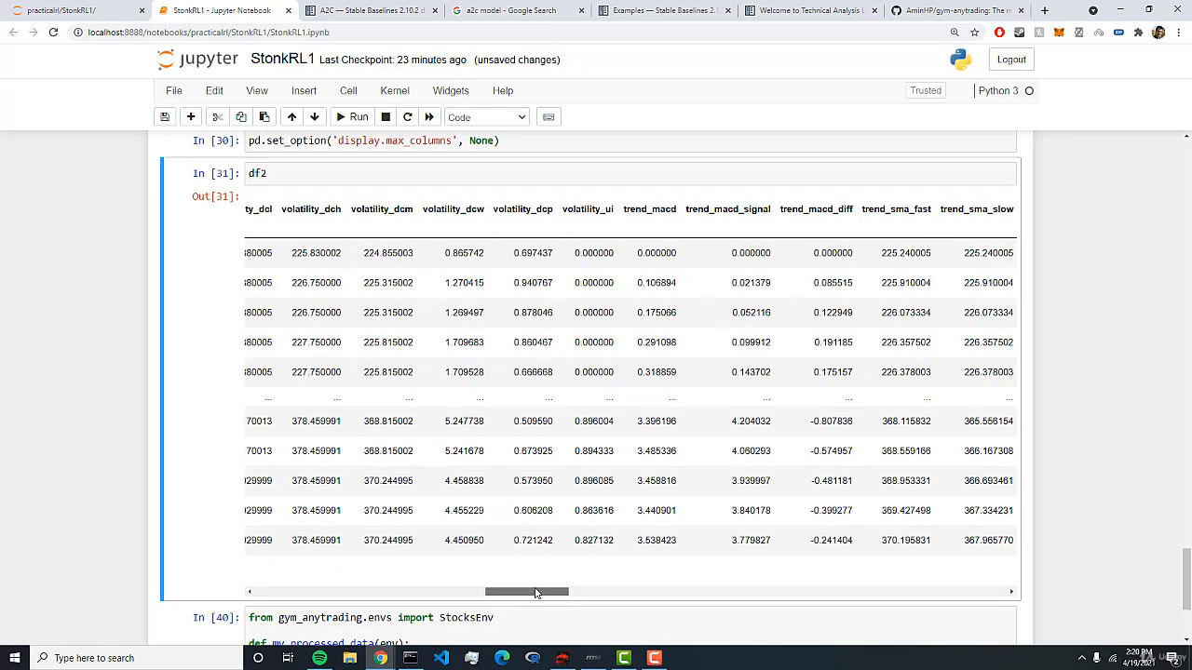
Step: Add momentum_rsi, volume_obv and trend_macd_diff, ending with .to_numpy()[start:end]
{"action": "left_click_drag", "start_coordinate": [526, 591], "coordinate": [470, 591]}
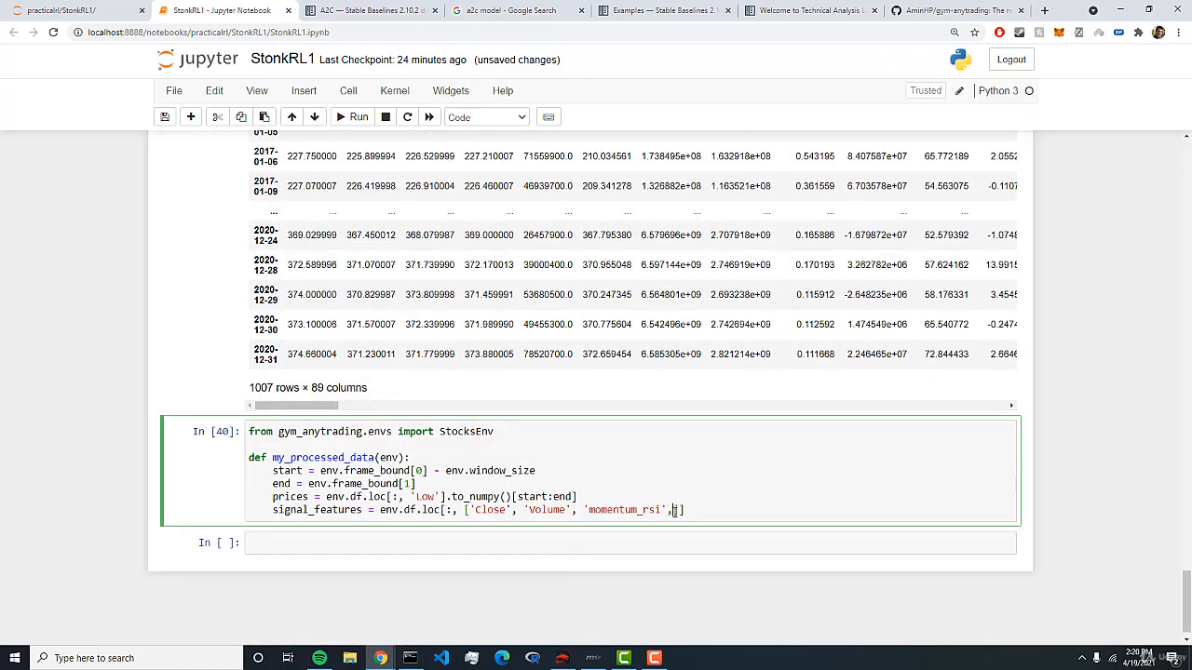
{"action": "type", "text": "'volume'"}
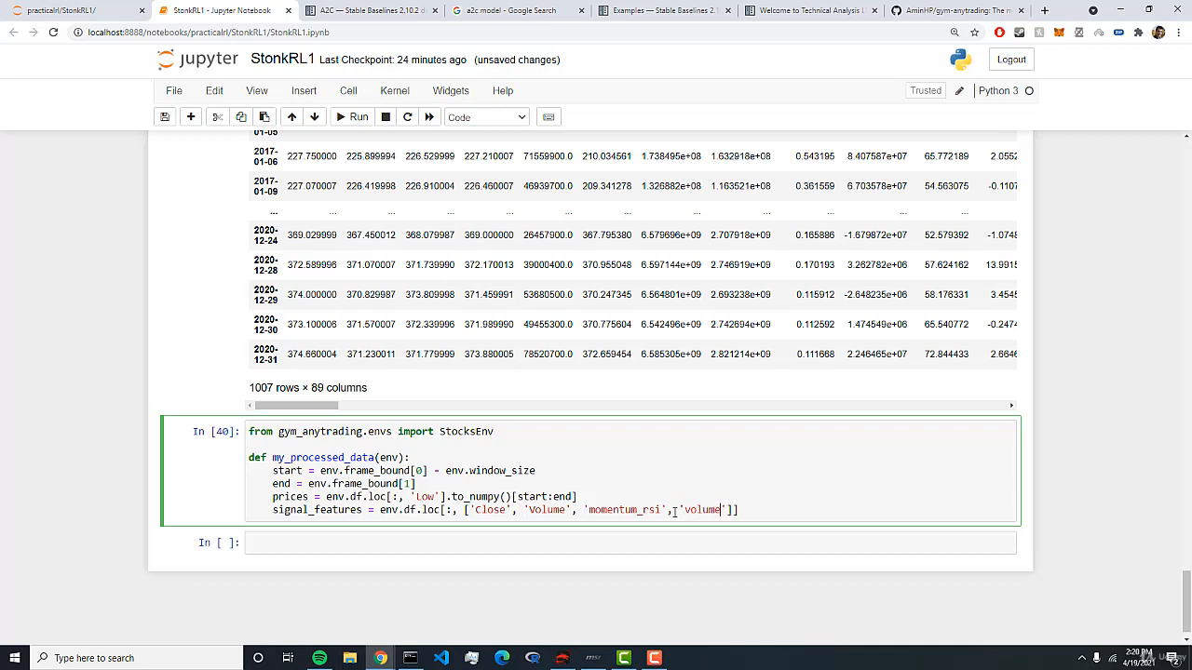
{"action": "type", "text": "_obv"}
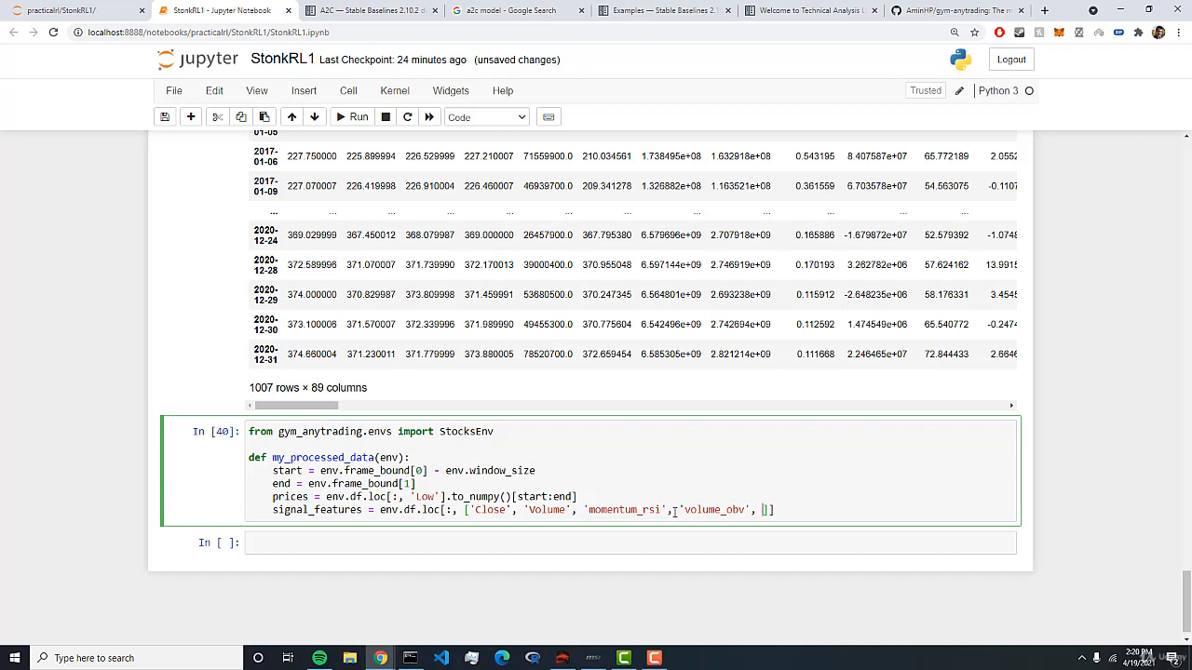
{"action": "type", "text": "'trend_"}
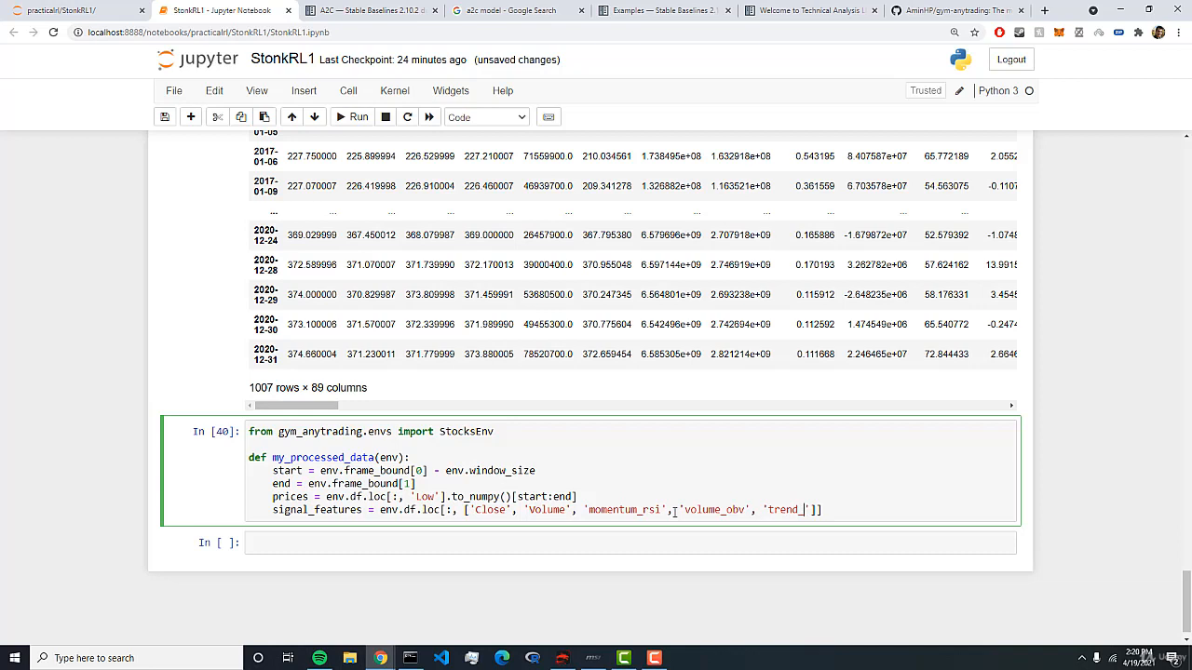
{"action": "type", "text": "macd"}
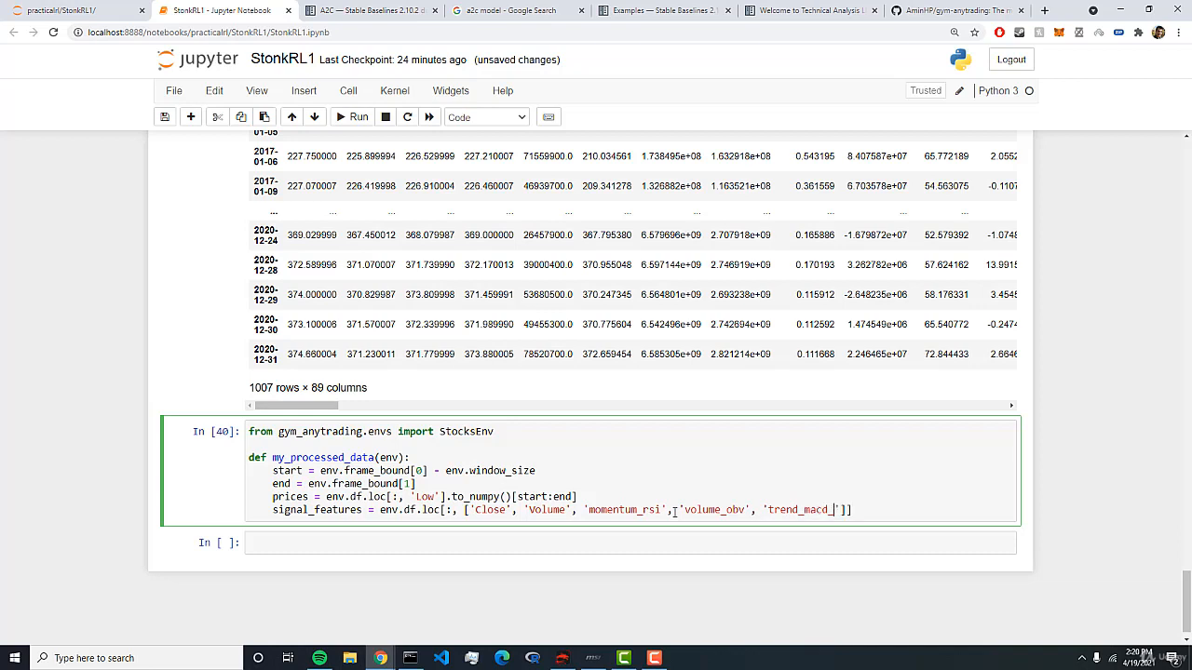
{"action": "type", "text": "_diff"}
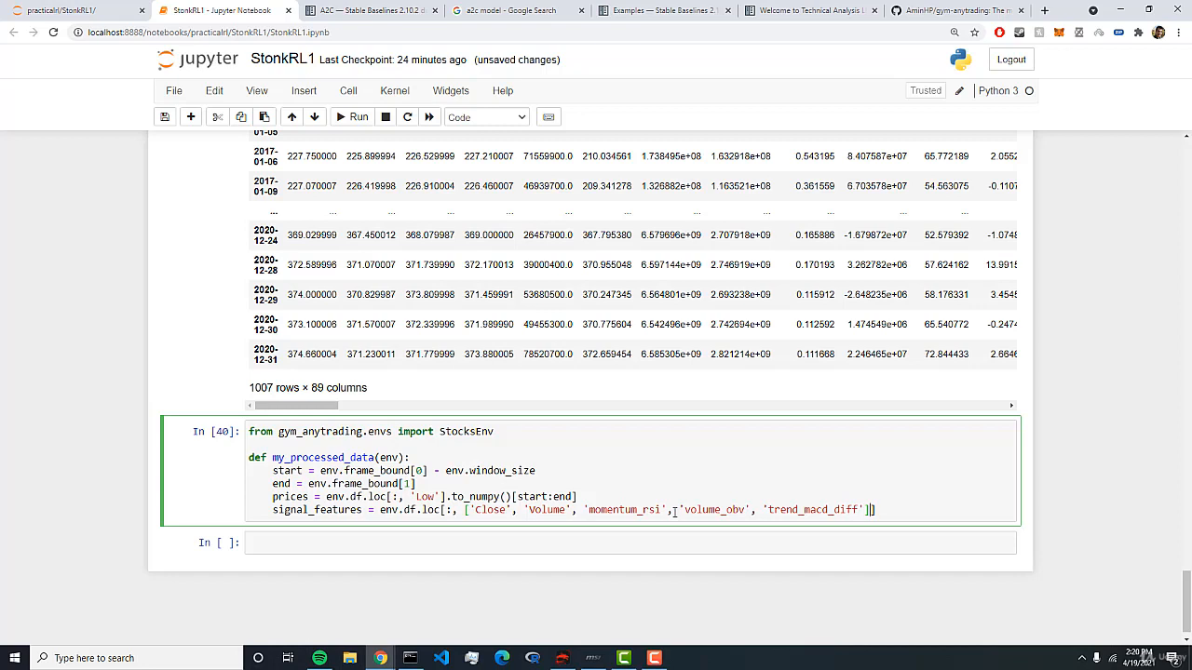
{"action": "type", "text": ".to_"}
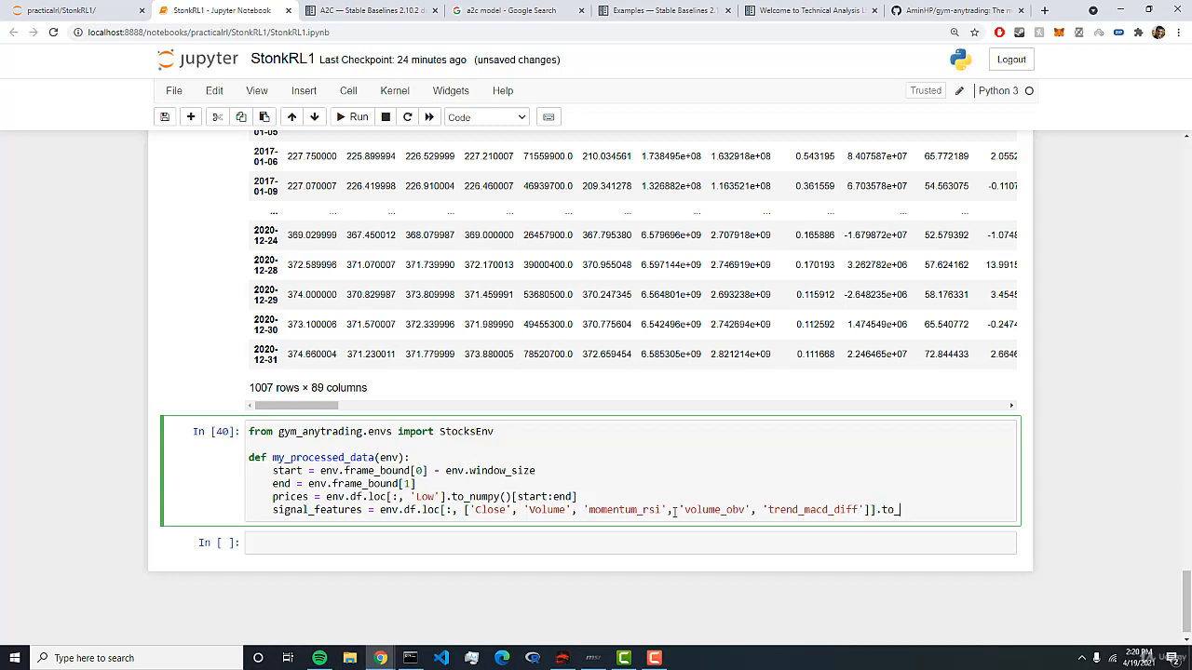
{"action": "type", "text": "numpy"}
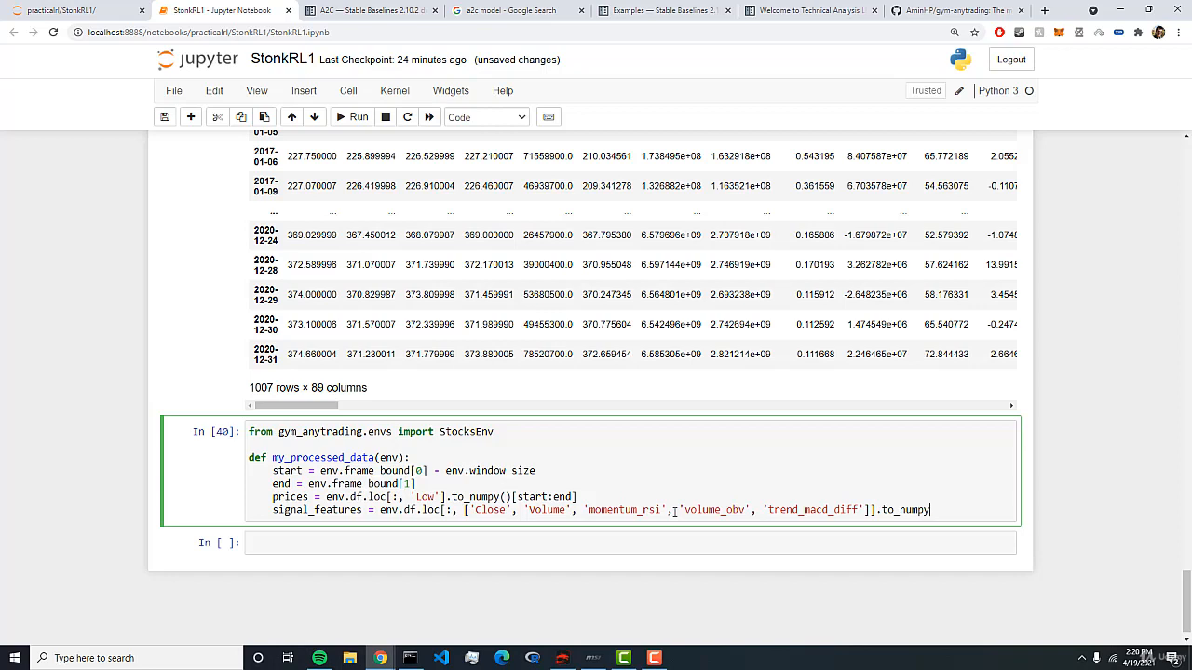
{"action": "type", "text": "()[start]"}
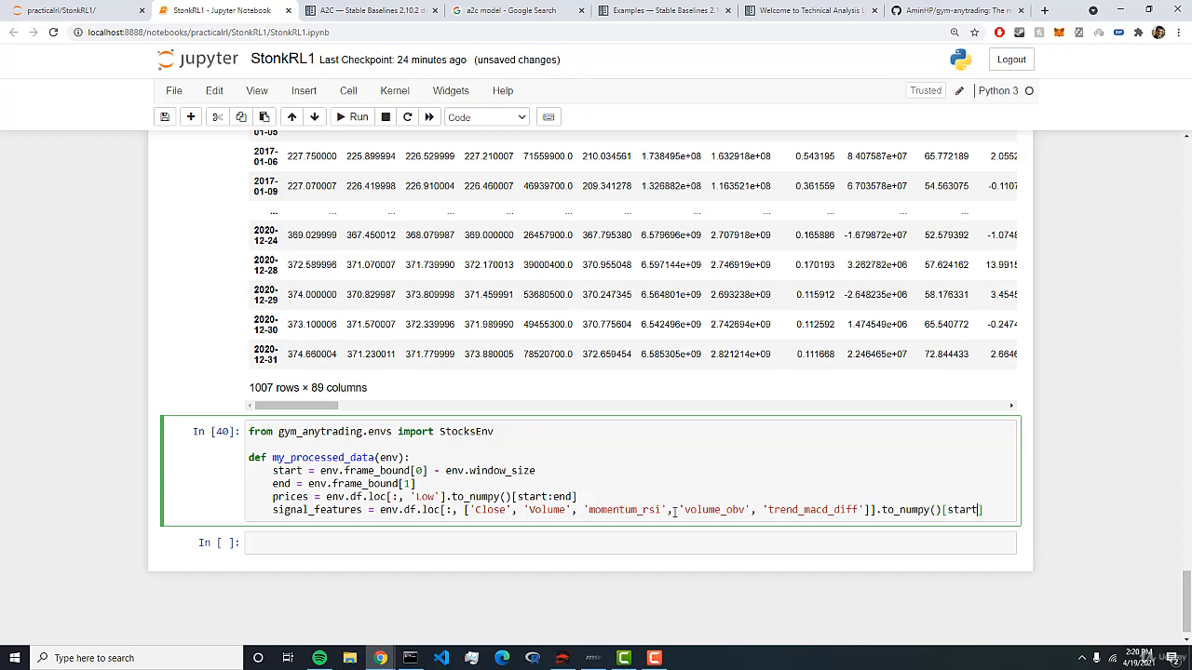
{"action": "type", "text": "end"}
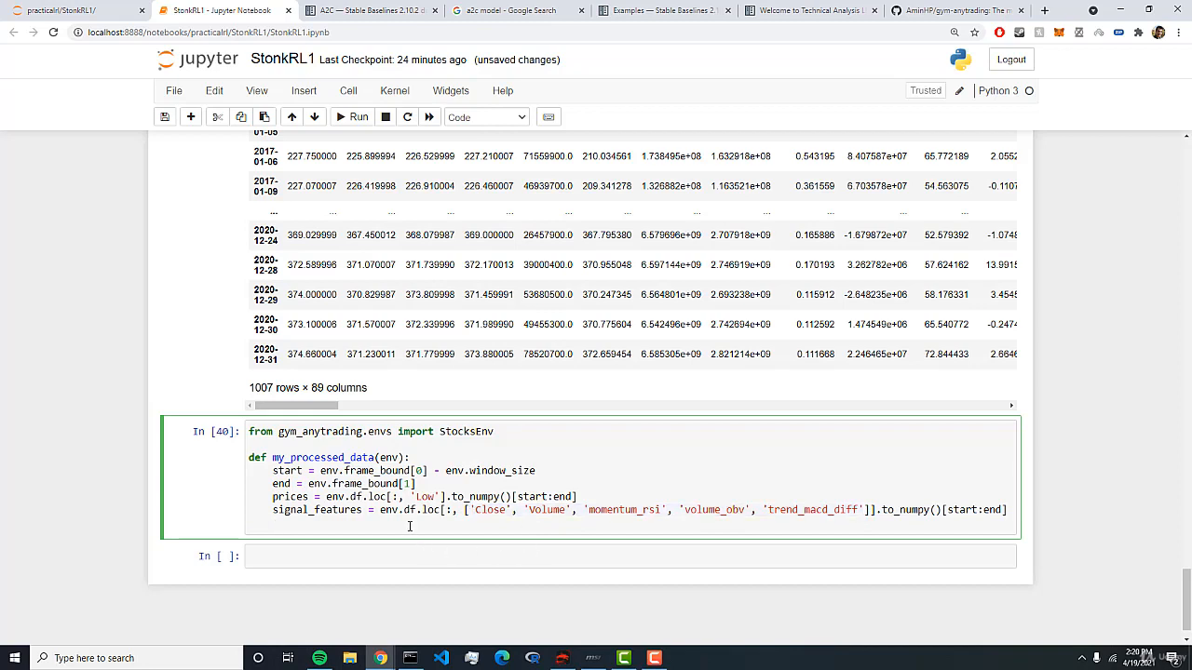
Step: Return prices and signal_features from my_processed_data
{"action": "type", "text": "return prices"}
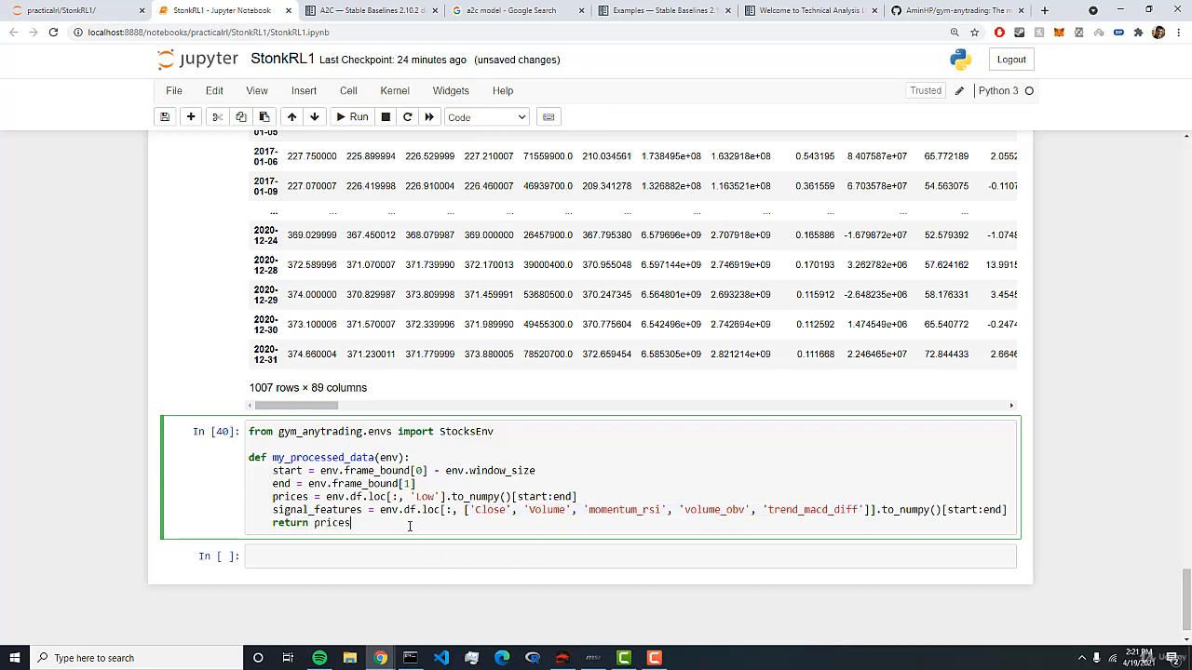
{"action": "type", "text": ", signa"}
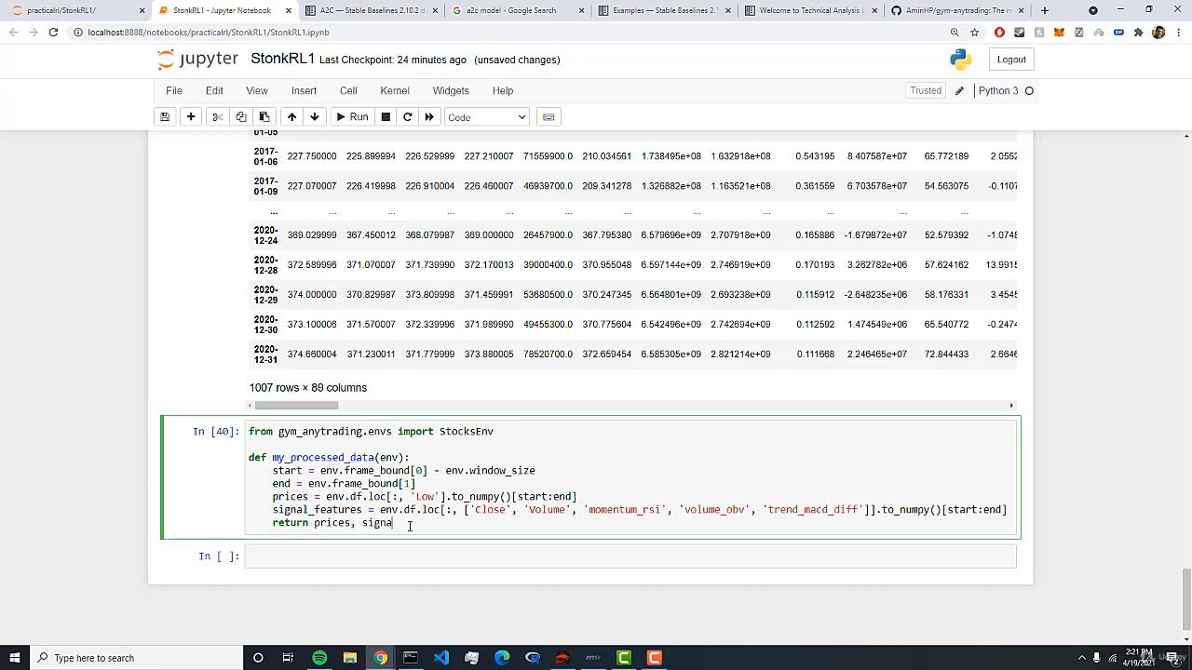
{"action": "type", "text": "l_features"}
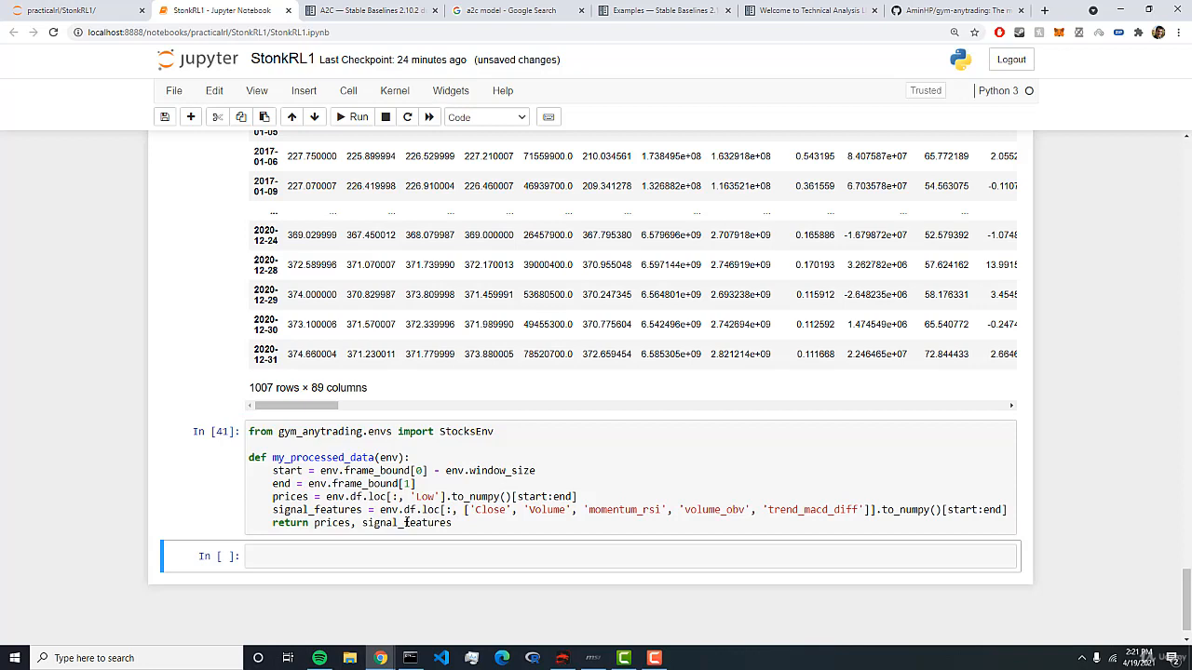
{"action": "mouse_move", "coordinate": [733, 497]}
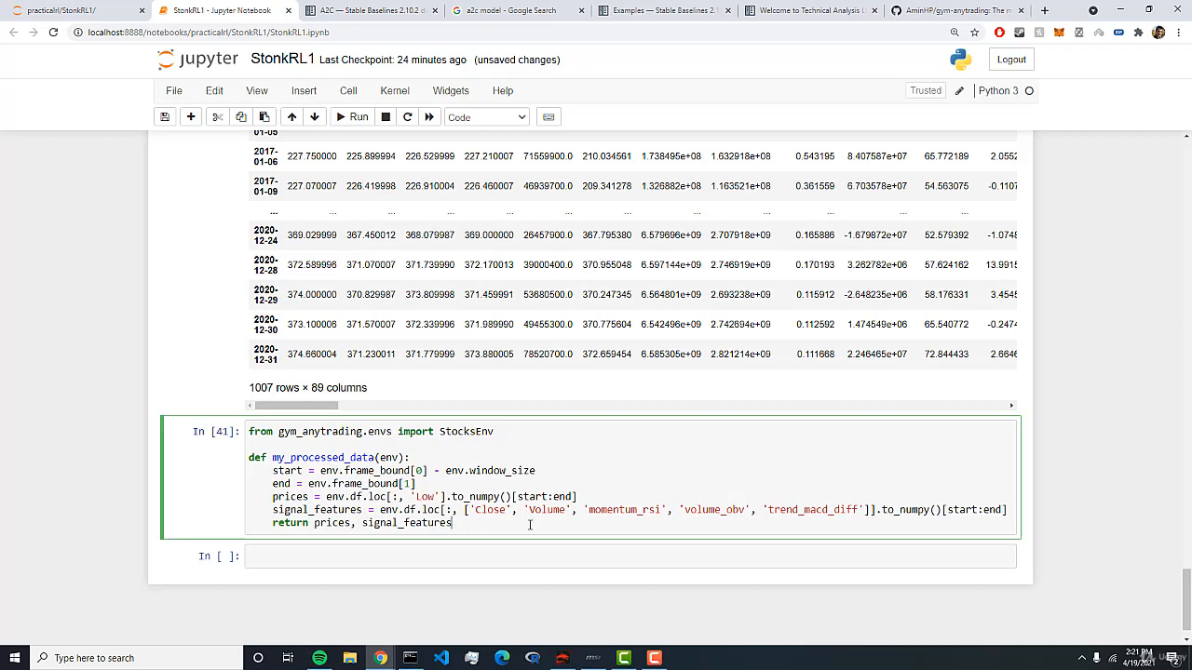
Step: Start the class MyCustomEnv(StocksEnv) definition on a new line
{"action": "key", "text": "enter"}
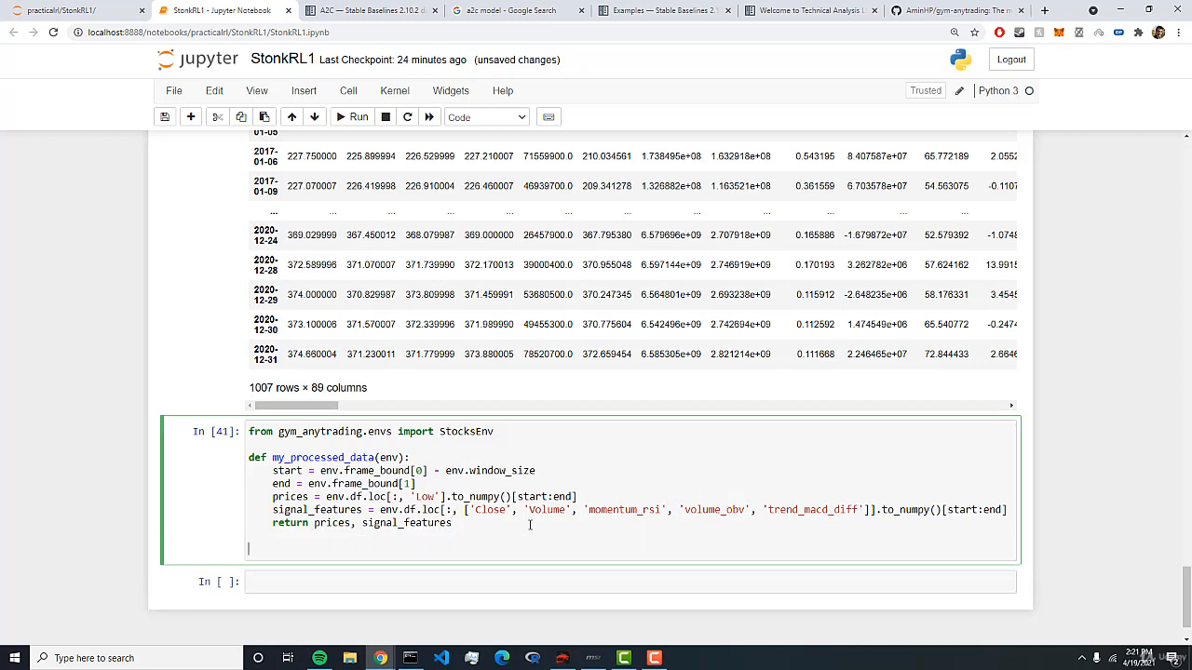
{"action": "type", "text": "class"}
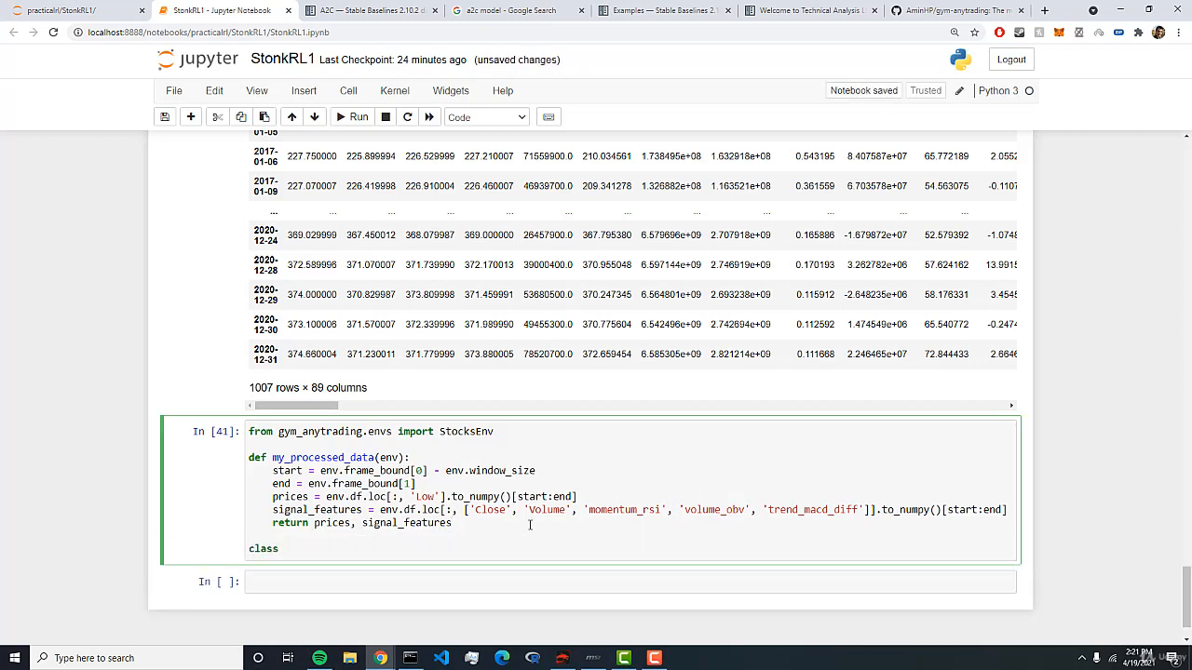
{"action": "type", "text": "MyIn"}
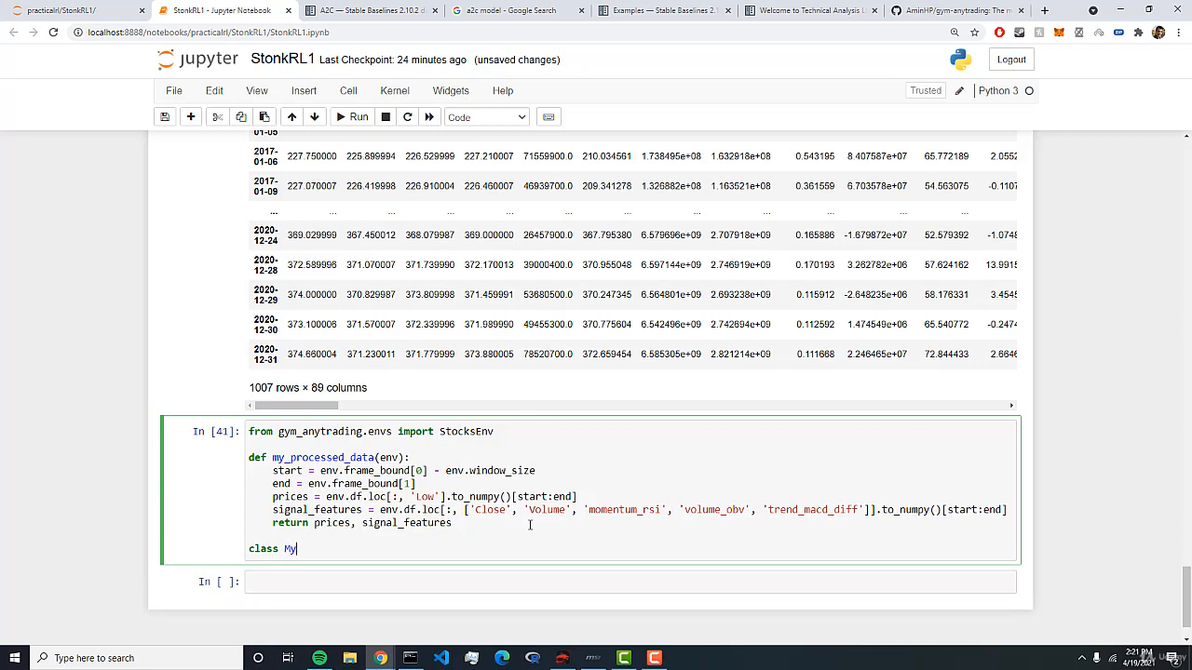
{"action": "type", "text": "CustomEnv"}
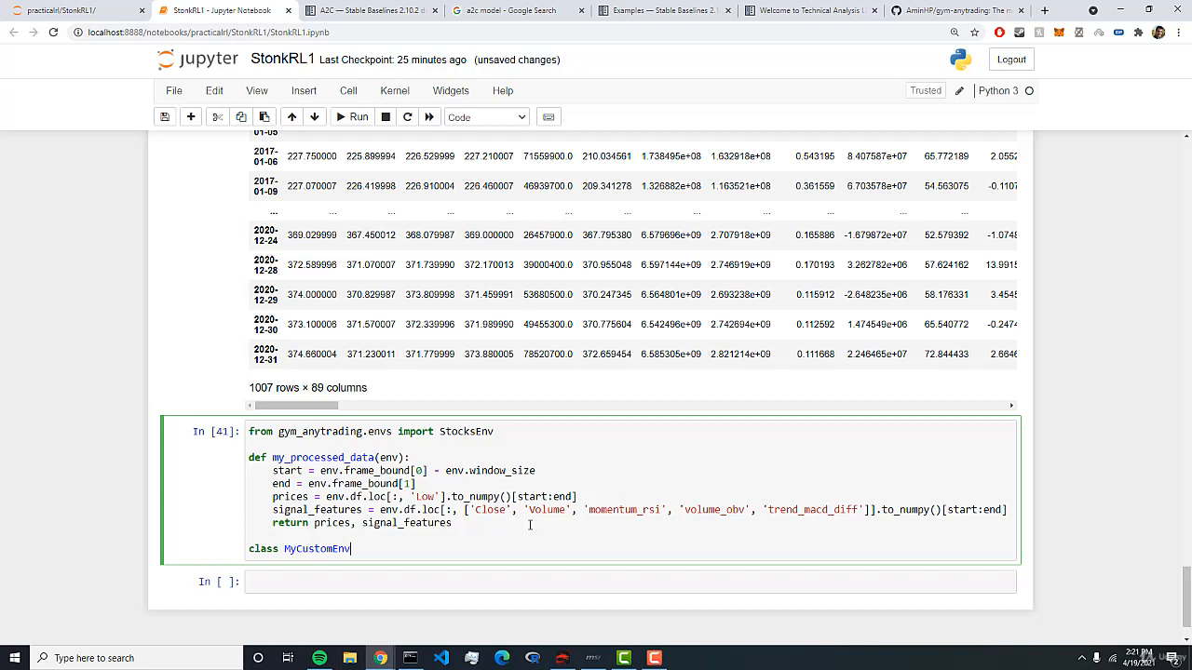
{"action": "type", "text": "(Stock)"}
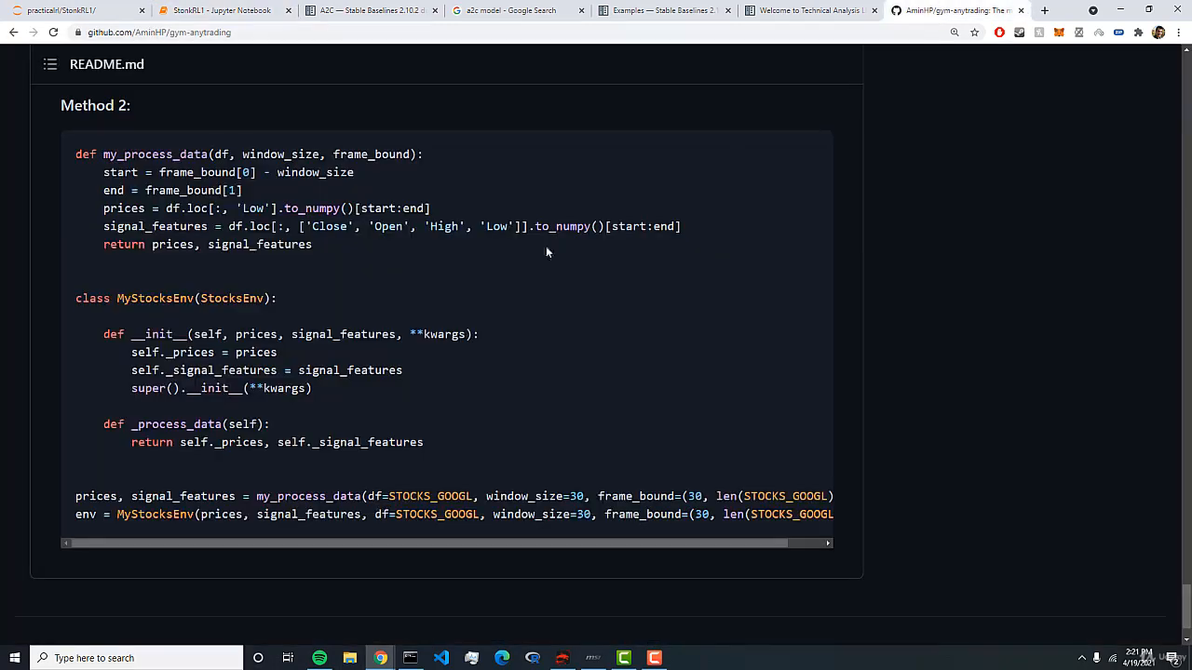
Step: Check the MyStocksEnv subclass example on GitHub, then return to the notebook
{"action": "double_click", "coordinate": [155, 298]}
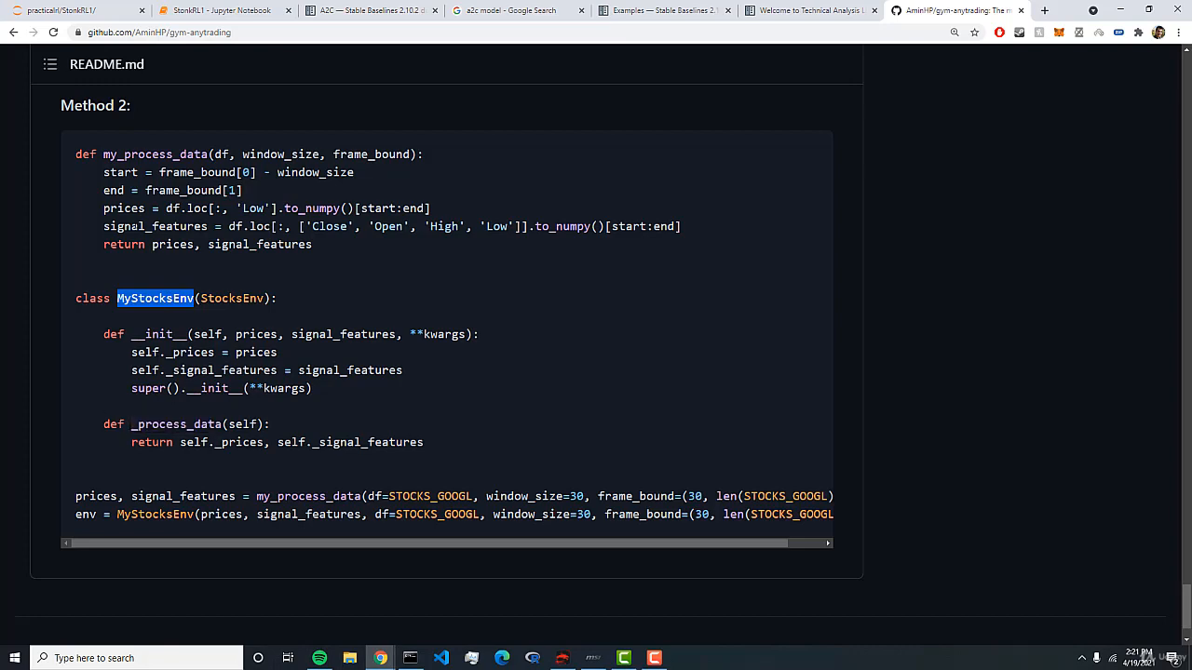
{"action": "left_click", "coordinate": [223, 11]}
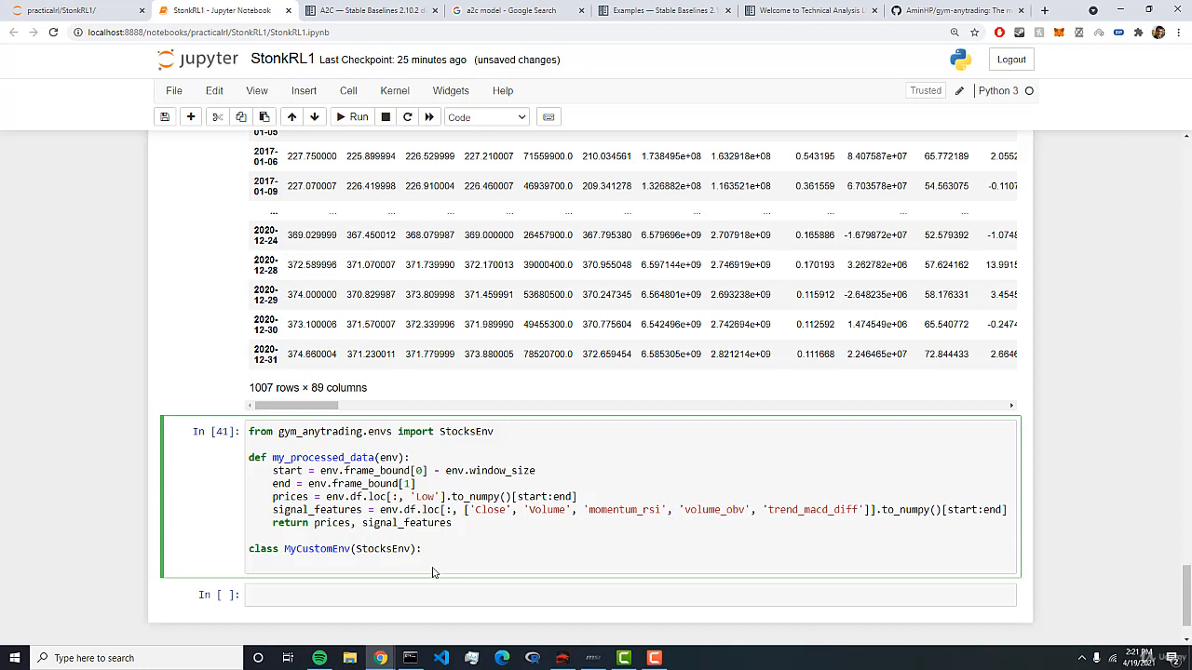
Step: Set _process_data = my_processed_data inside MyCustomEnv and run the cell
{"action": "type", "text": "_process"}
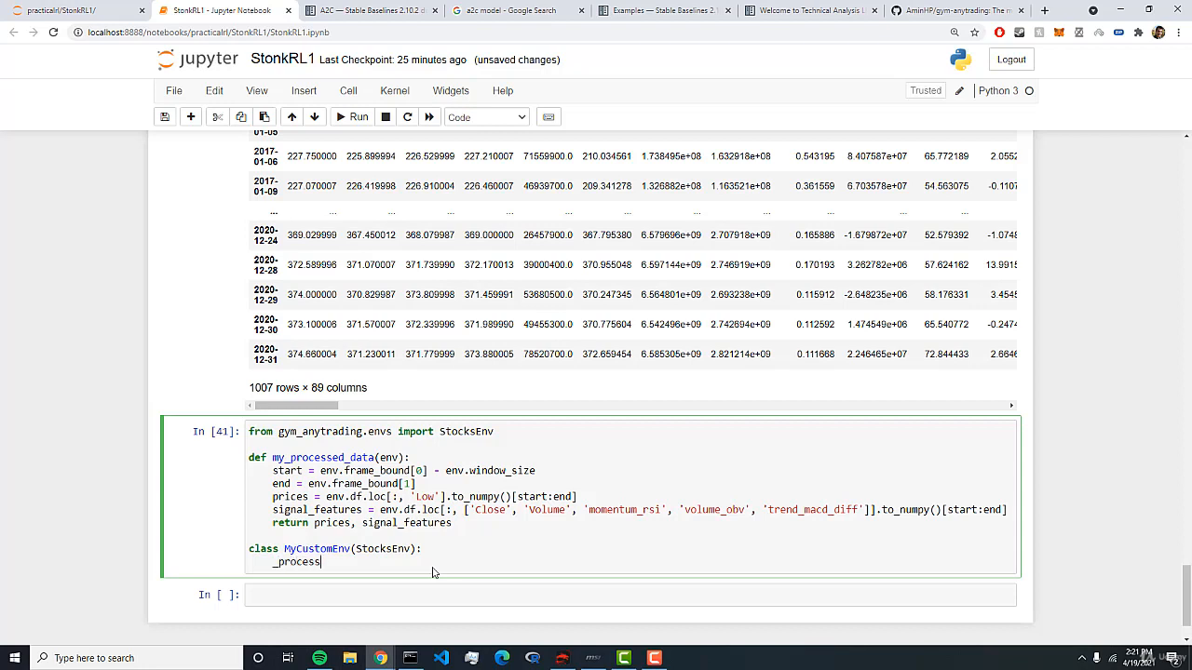
{"action": "type", "text": "_data ="}
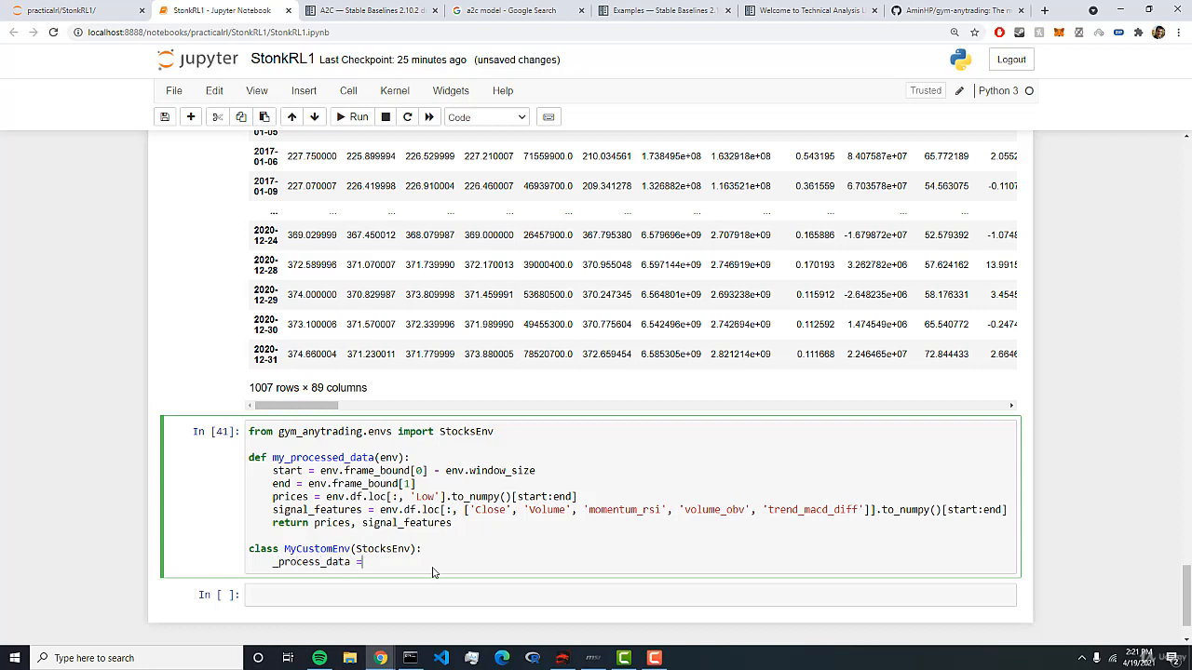
{"action": "type", "text": "m"}
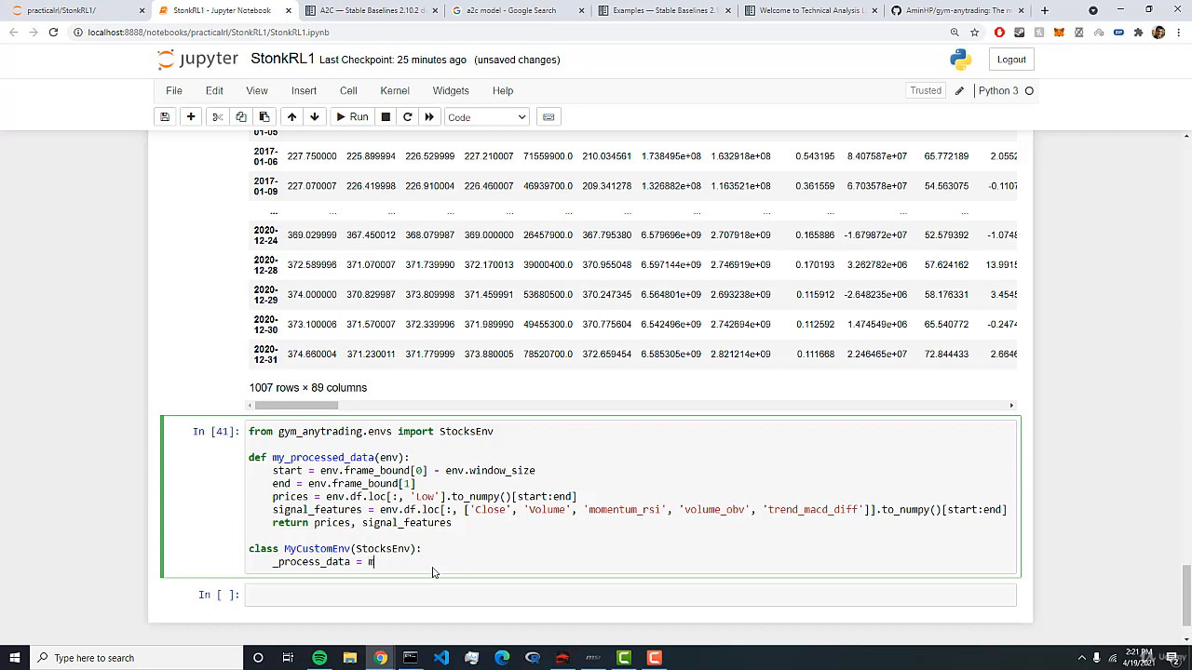
{"action": "type", "text": "y_processed_data"}
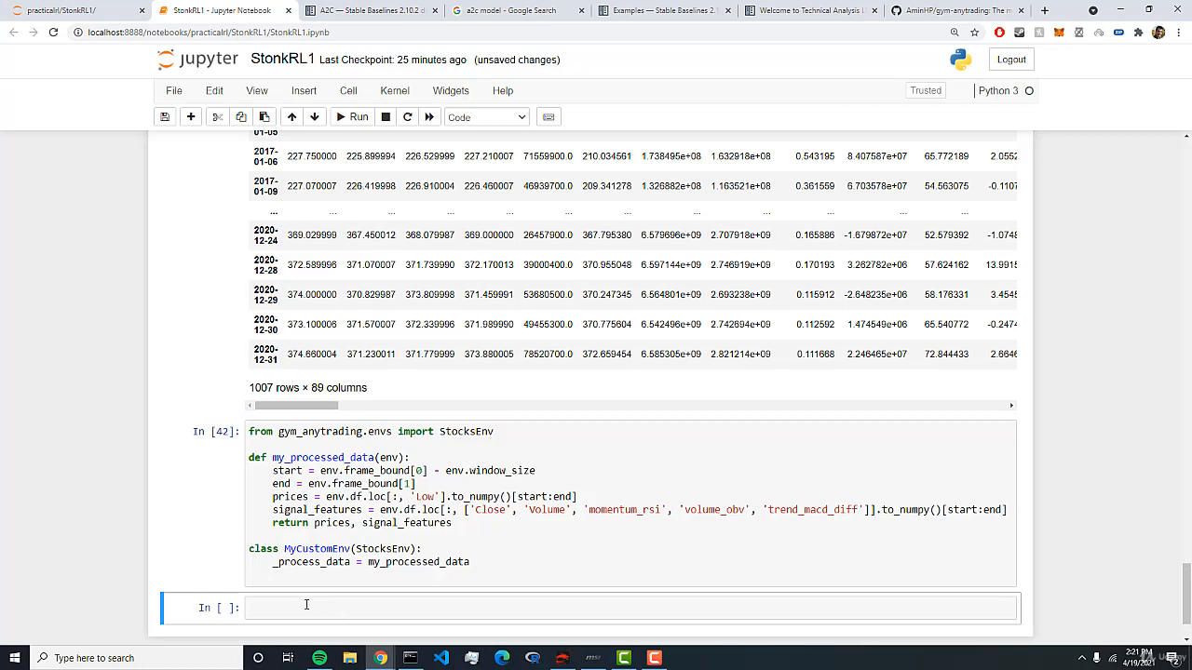
Step: Create env2 = MyCustomEnv(df=df2, window_size=5, frame_bound=(5, 700)) and run it
{"action": "type", "text": "env2 ="}
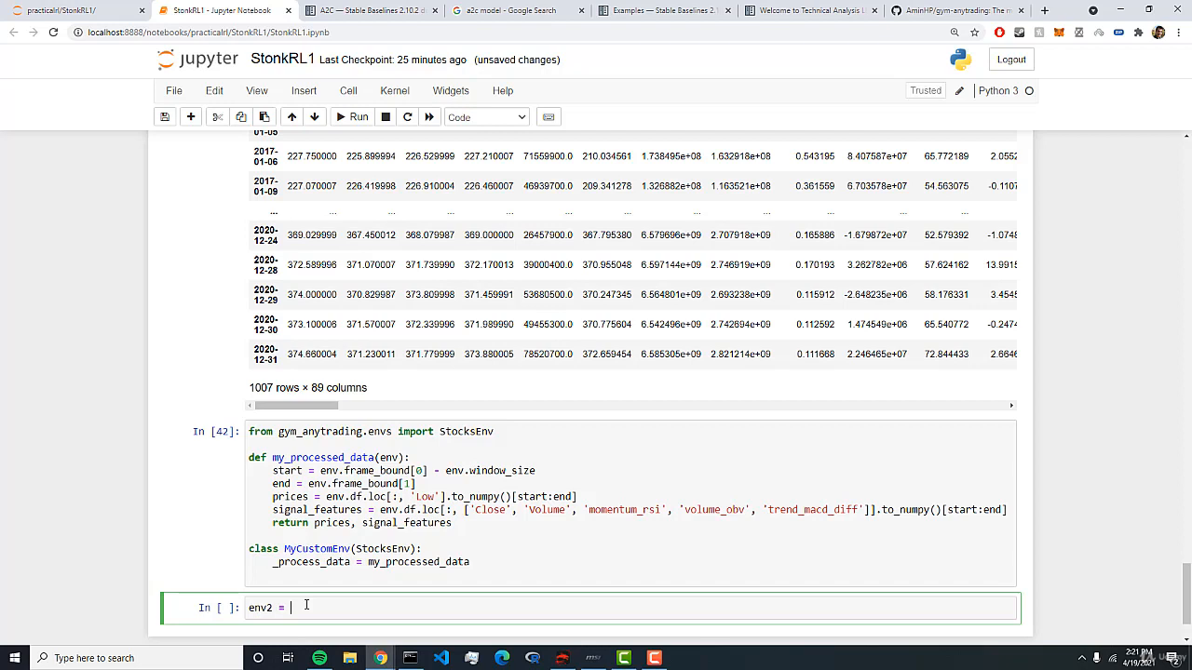
{"action": "type", "text": "MyCustom"}
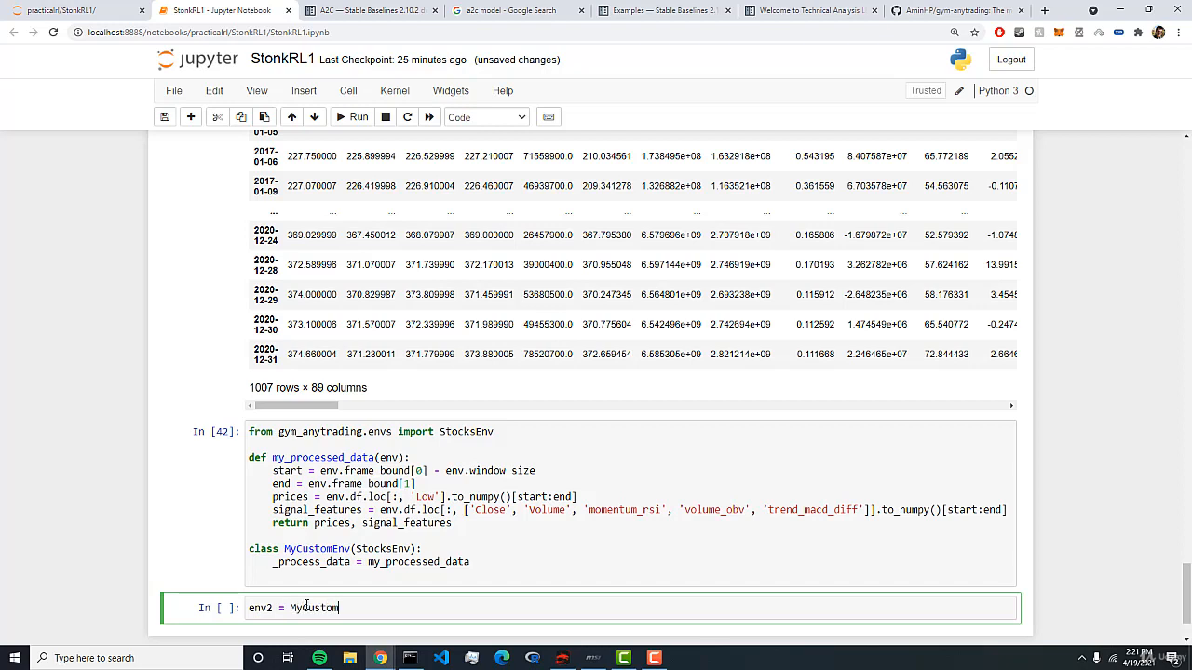
{"action": "type", "text": "Env()"}
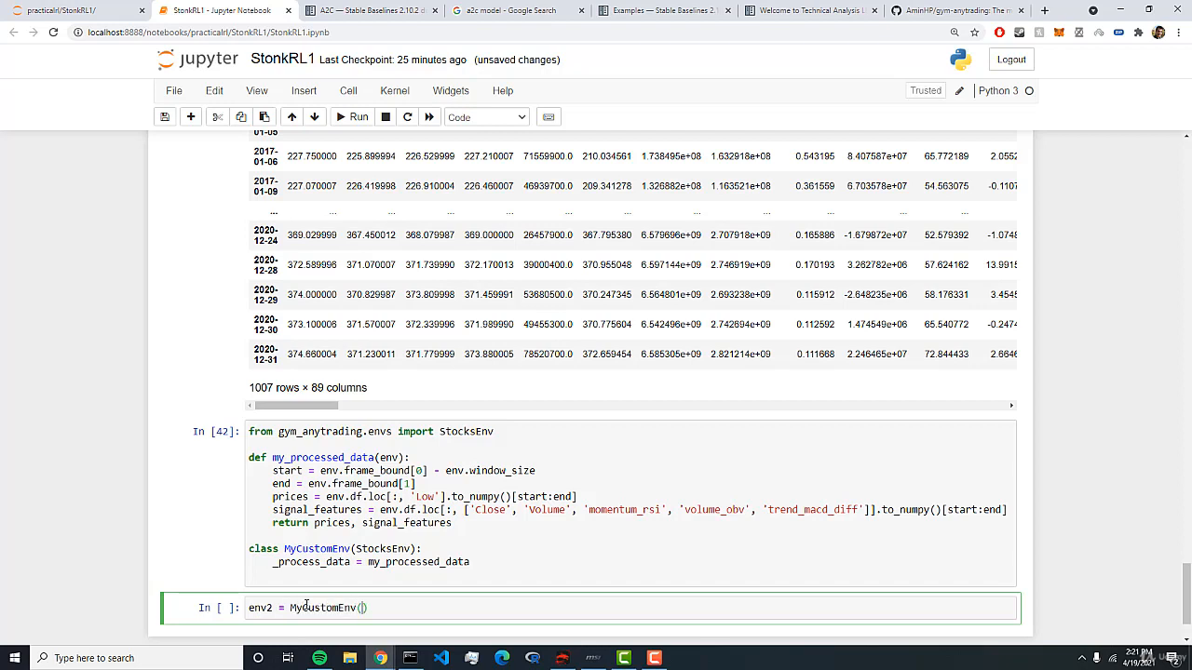
{"action": "type", "text": "df="}
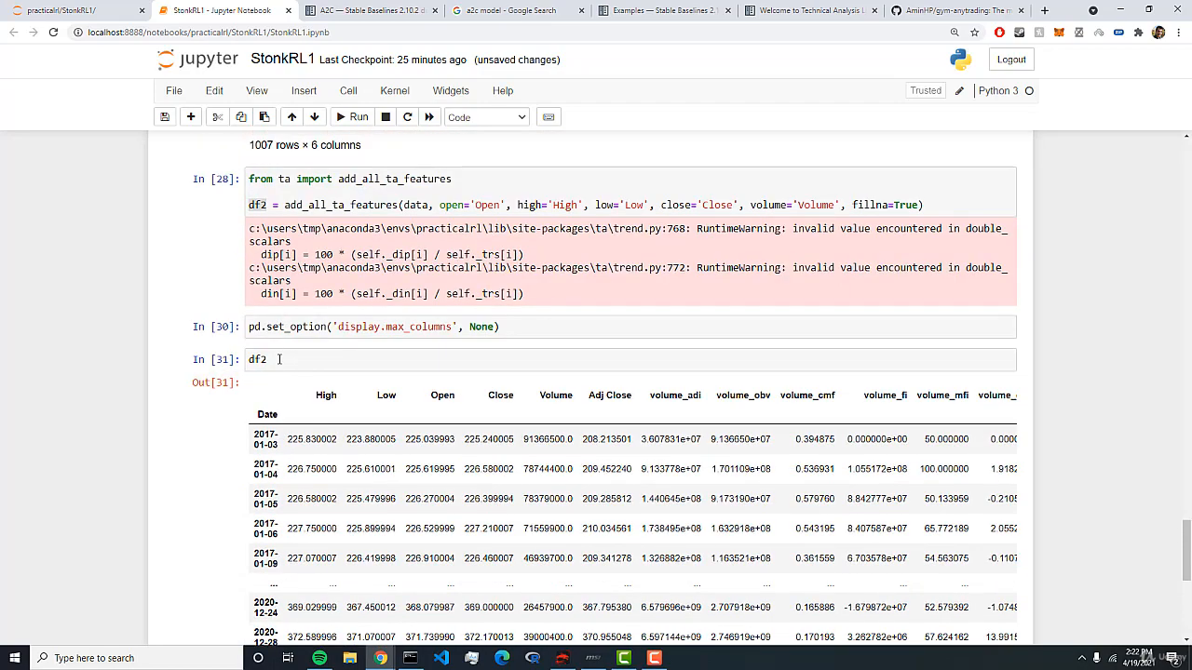
{"action": "left_click", "coordinate": [261, 359]}
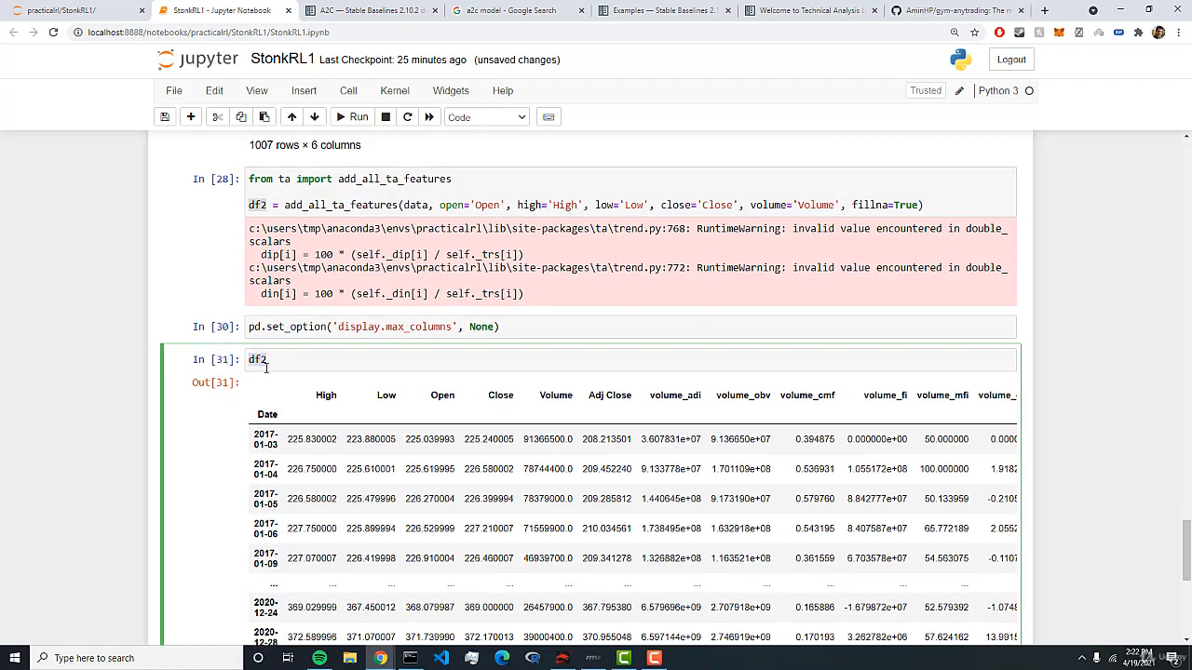
{"action": "scroll", "scroll_direction": "down", "scroll_amount": 3}
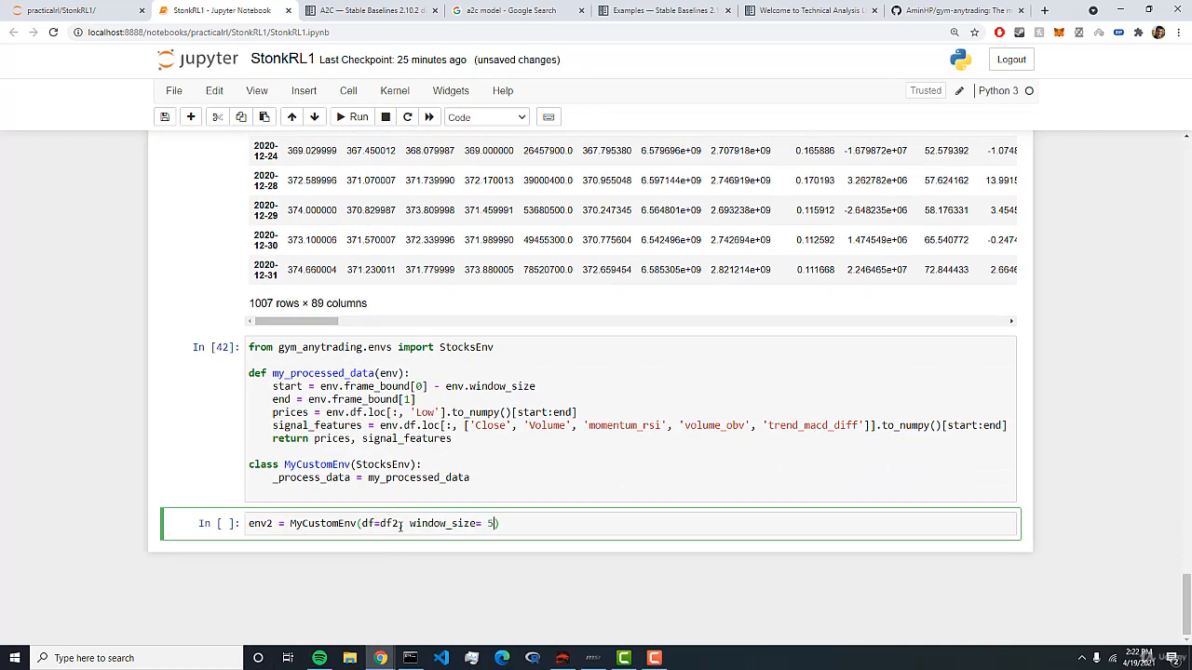
{"action": "type", "text": ", fra"}
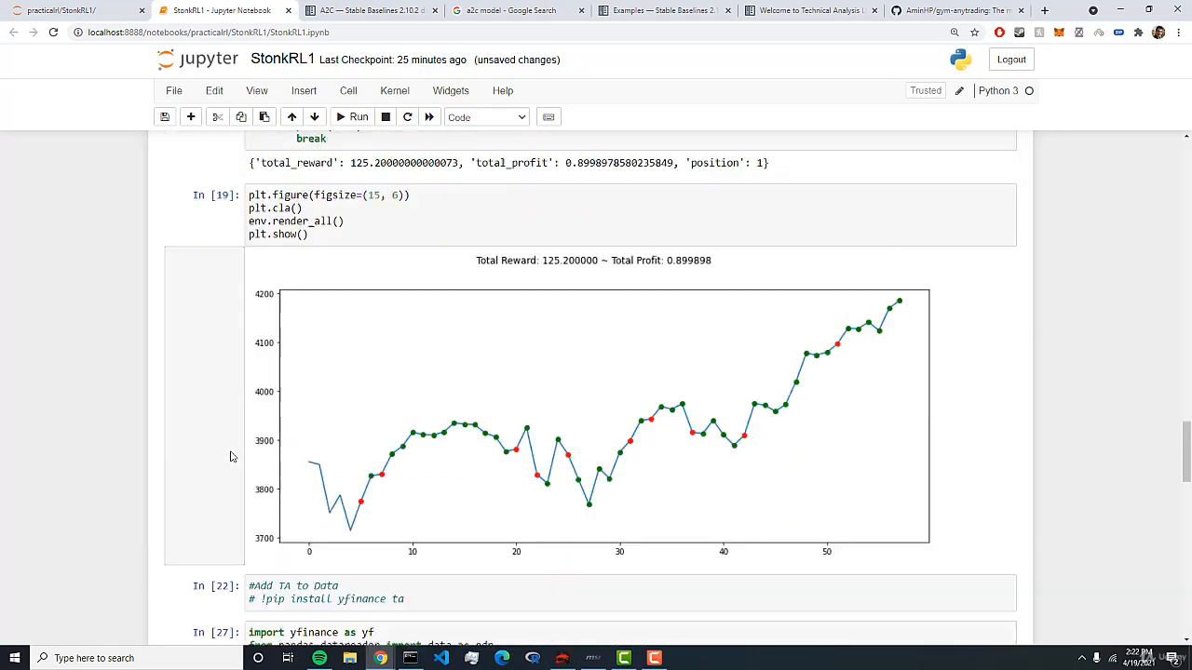
{"action": "scroll", "scroll_direction": "down", "scroll_amount": 3}
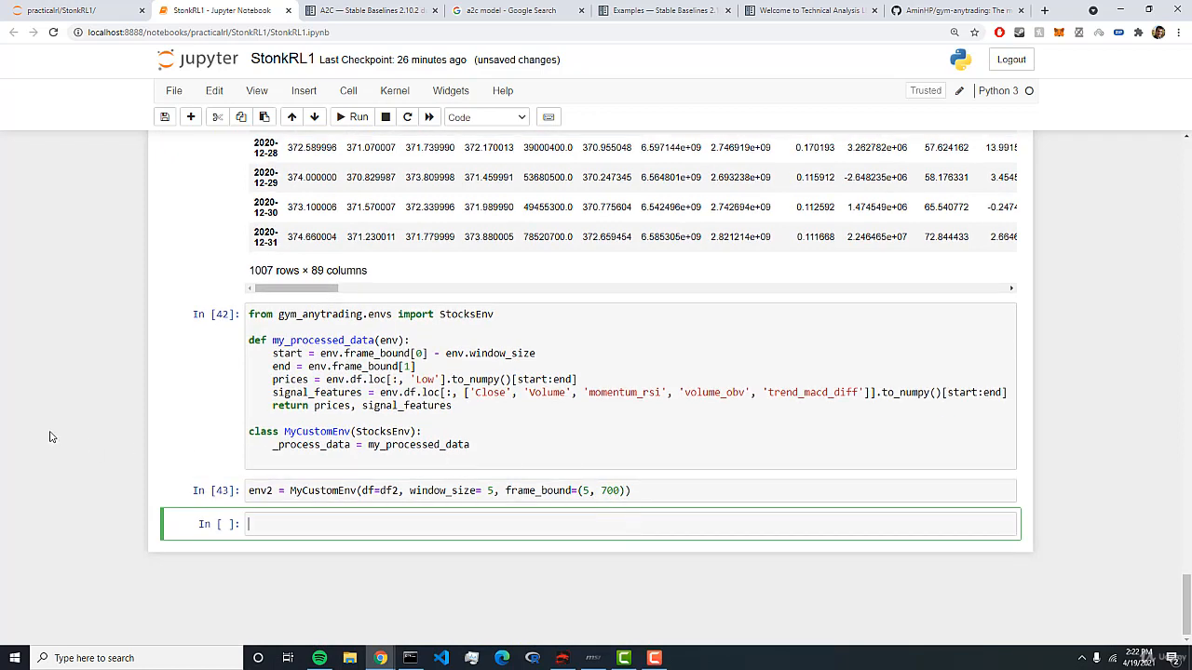
Step: Run env2.signal_features to show the five-column feature array
{"action": "type", "text": "env2"}
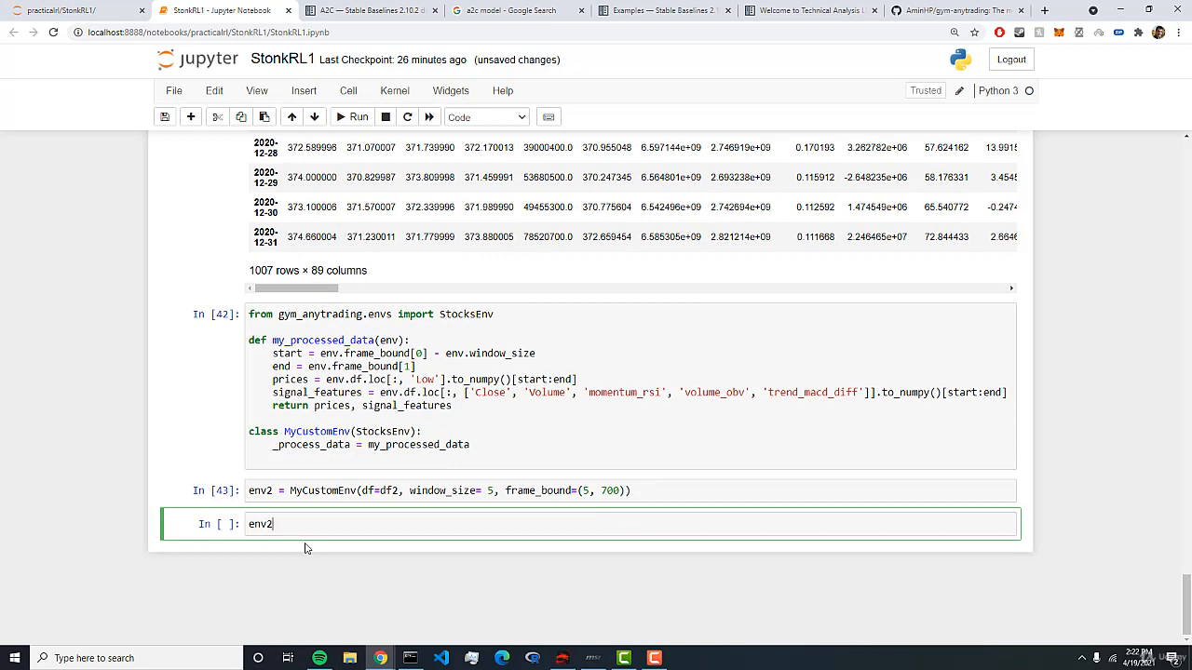
{"action": "type", "text": ".signal_features"}
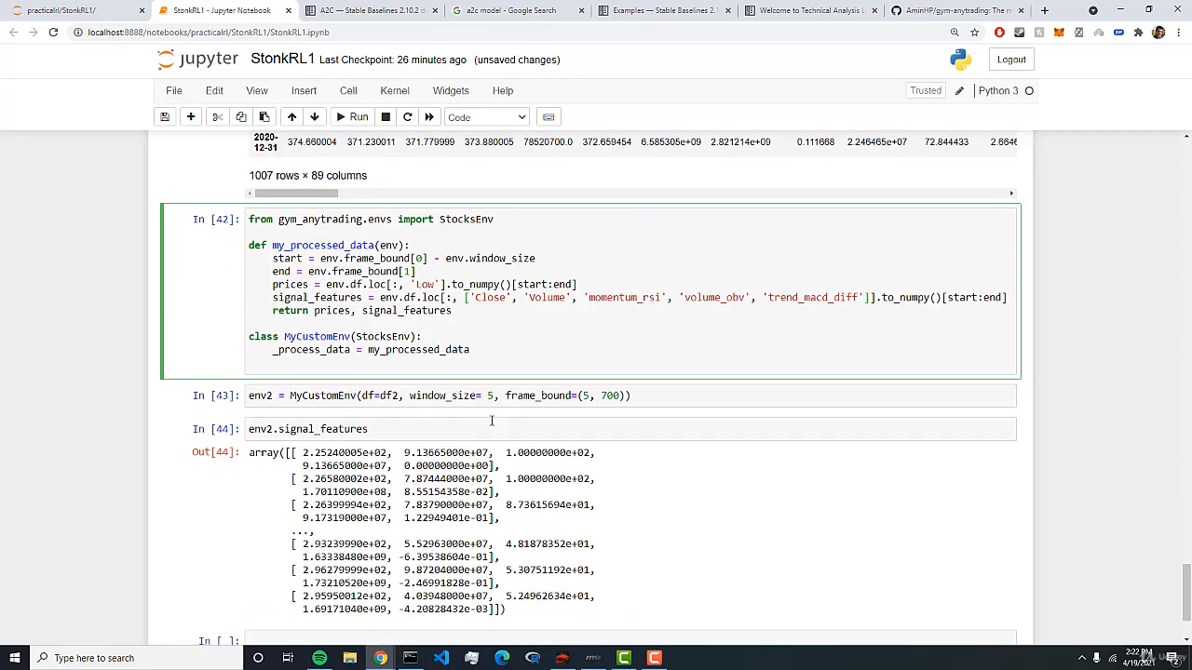
{"action": "mouse_move", "coordinate": [288, 537]}
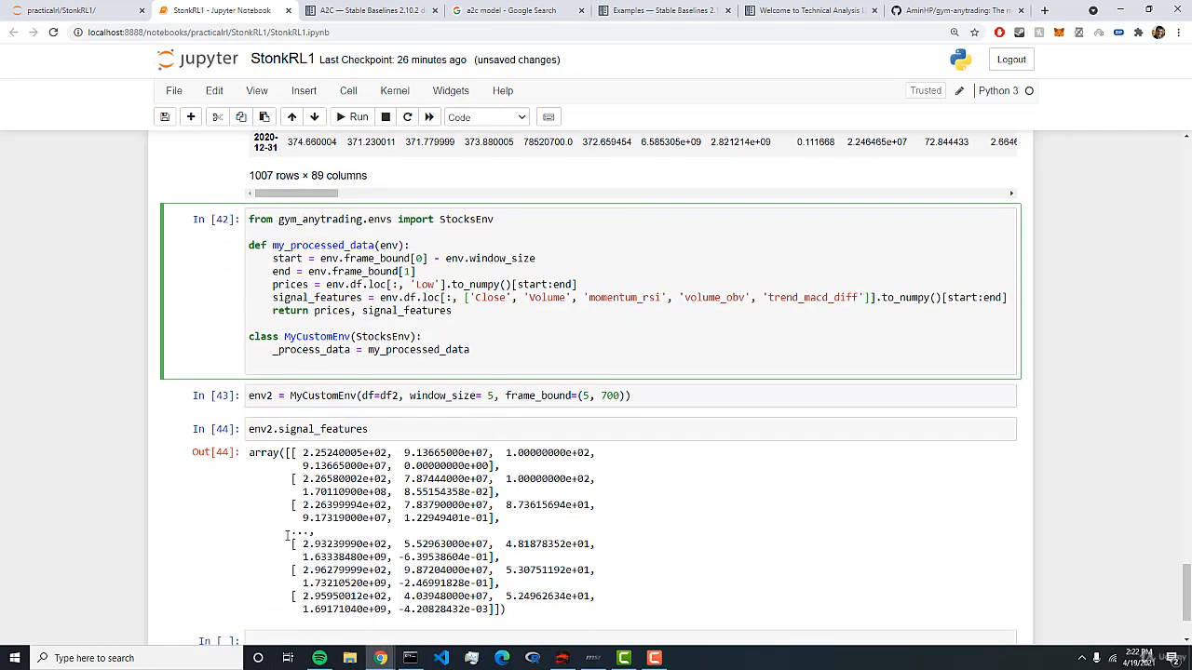